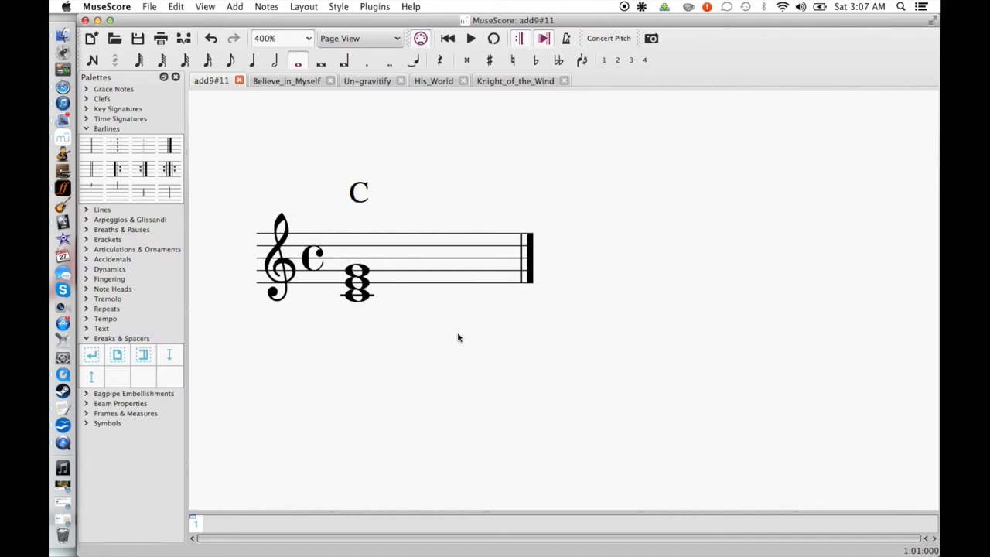
mouse_move(339, 324)
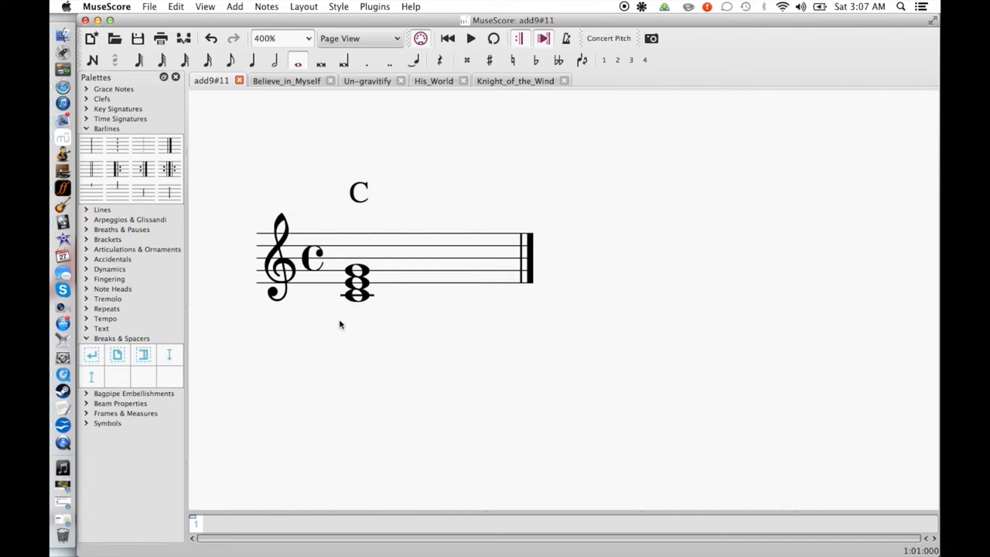
mouse_move(325, 306)
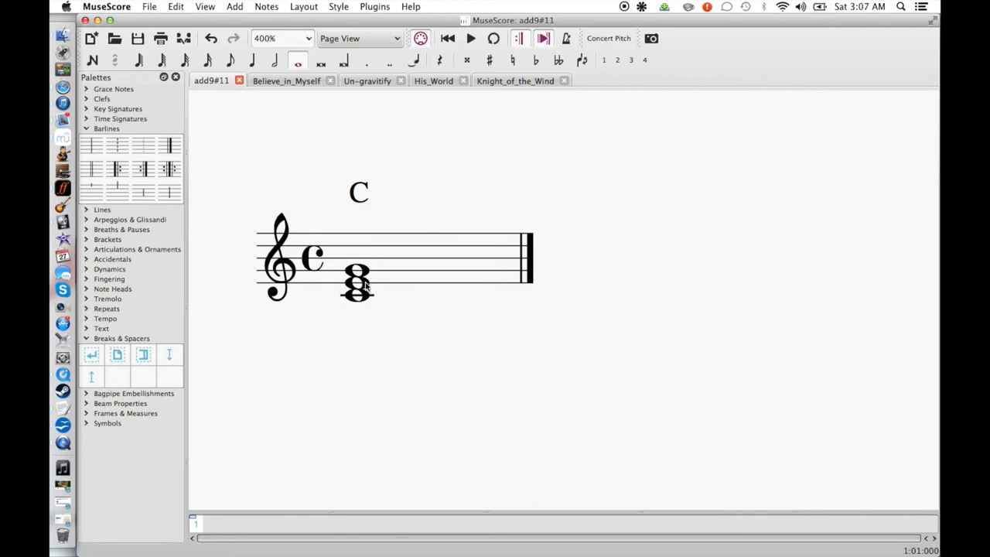
mouse_move(430, 322)
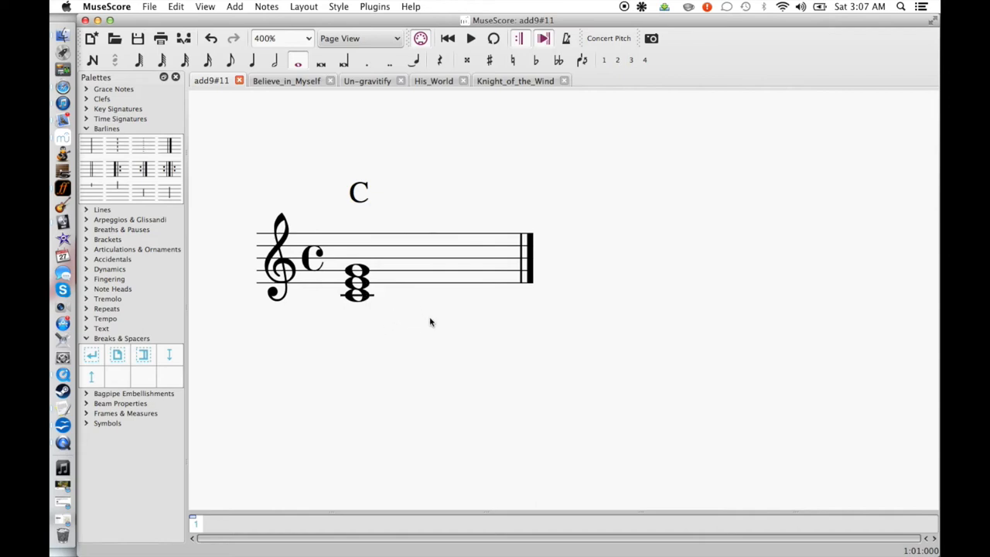
mouse_move(396, 331)
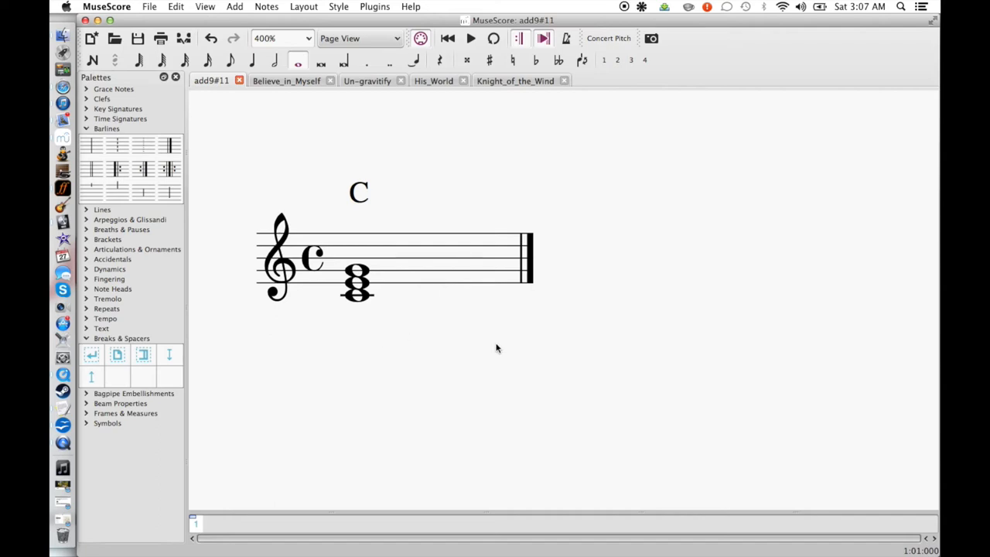
mouse_move(455, 350)
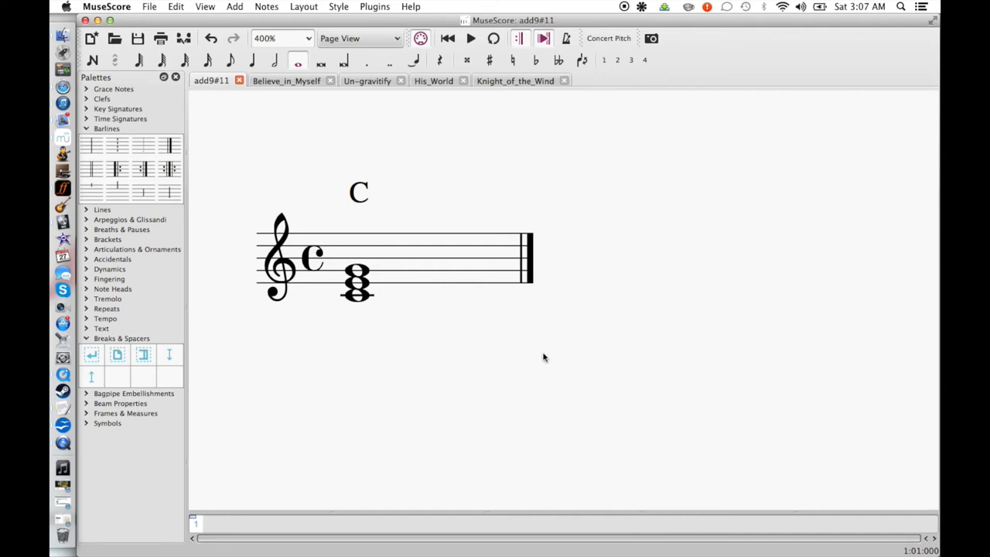
mouse_move(402, 303)
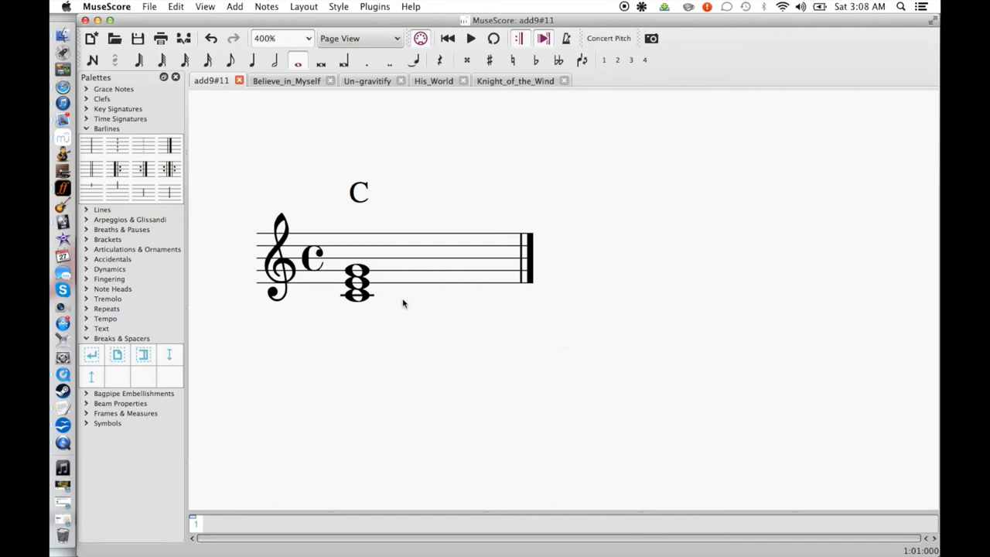
mouse_move(371, 303)
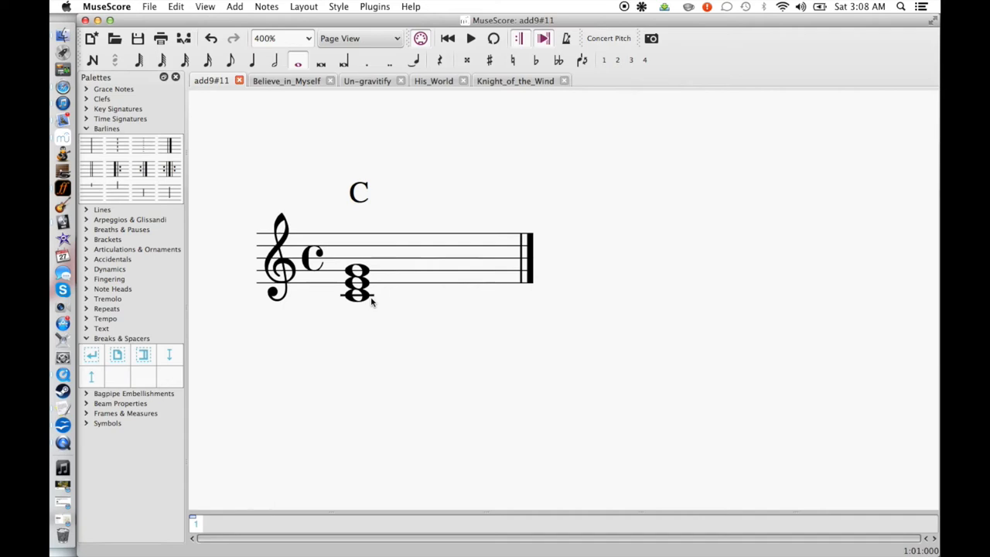
Stack a D whole note above the bottom C of the C major triad.
left_click(92, 60)
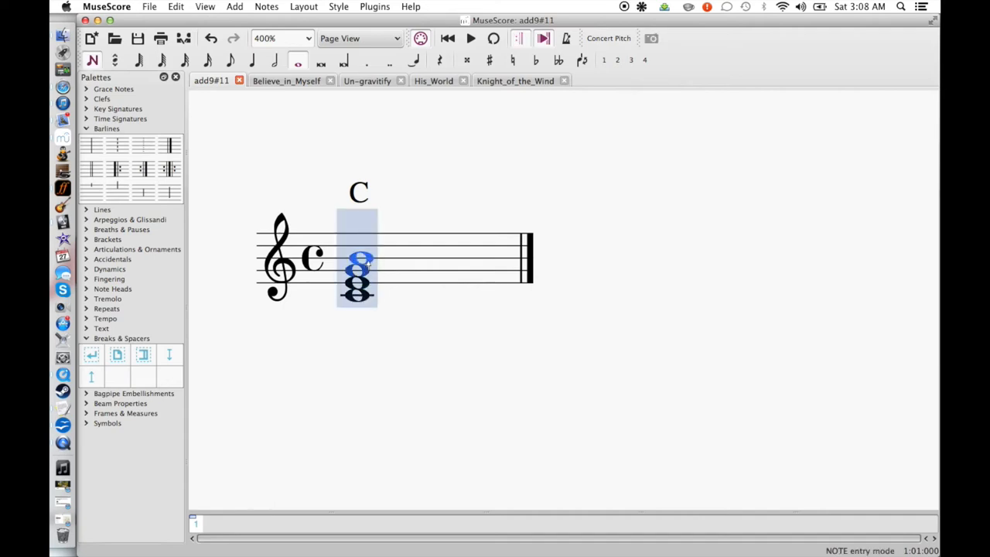
left_click(358, 246)
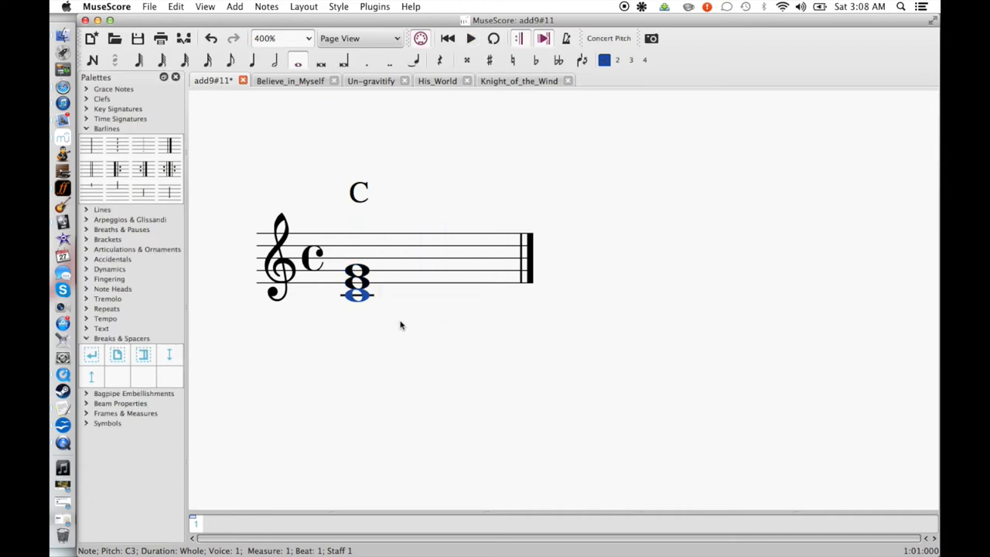
left_click(92, 60)
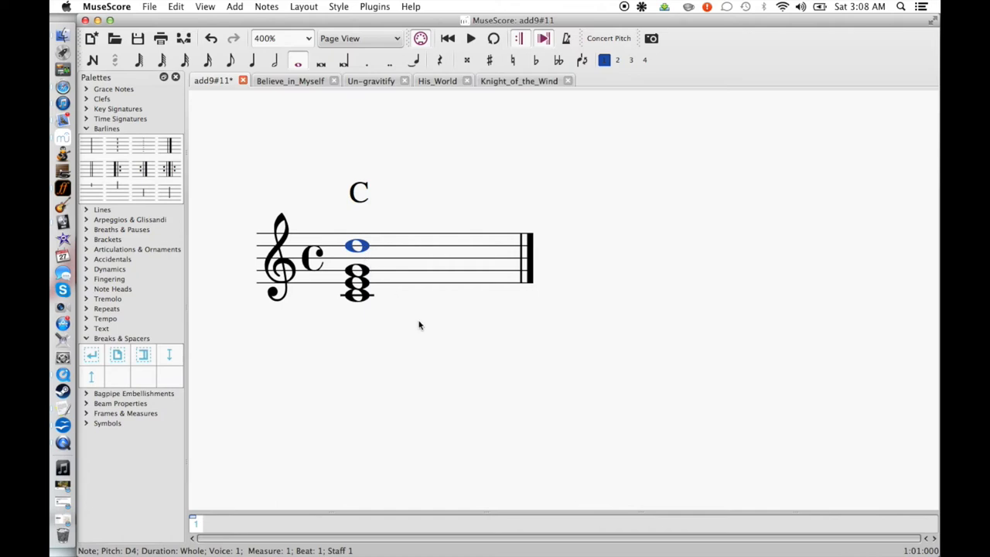
left_click(470, 38)
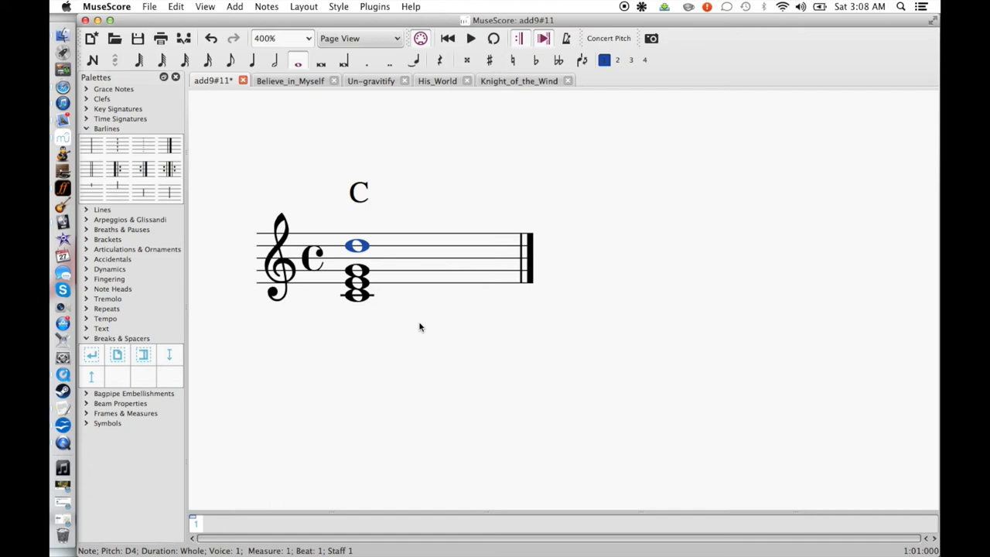
mouse_move(357, 310)
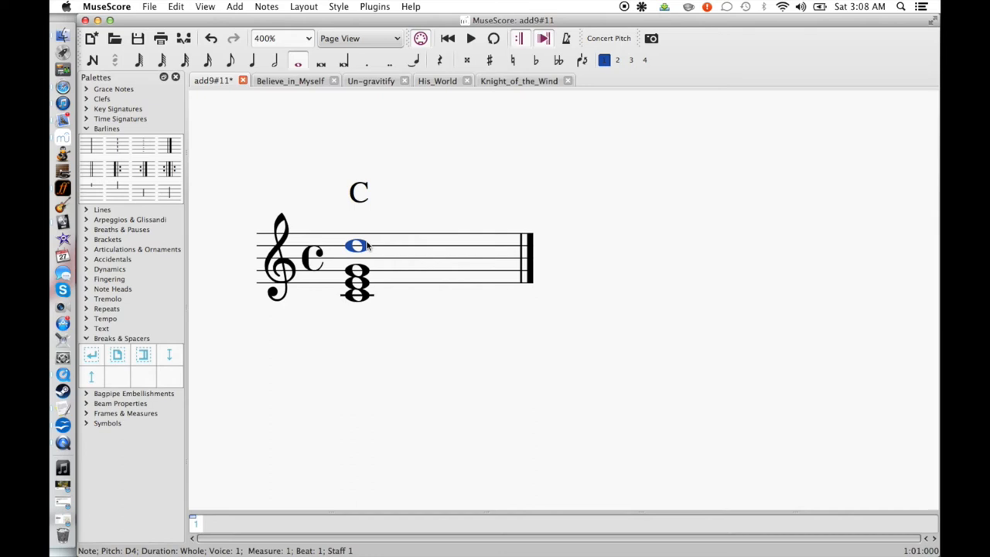
Add an F above the chord and raise it to F♯.
left_click(92, 60)
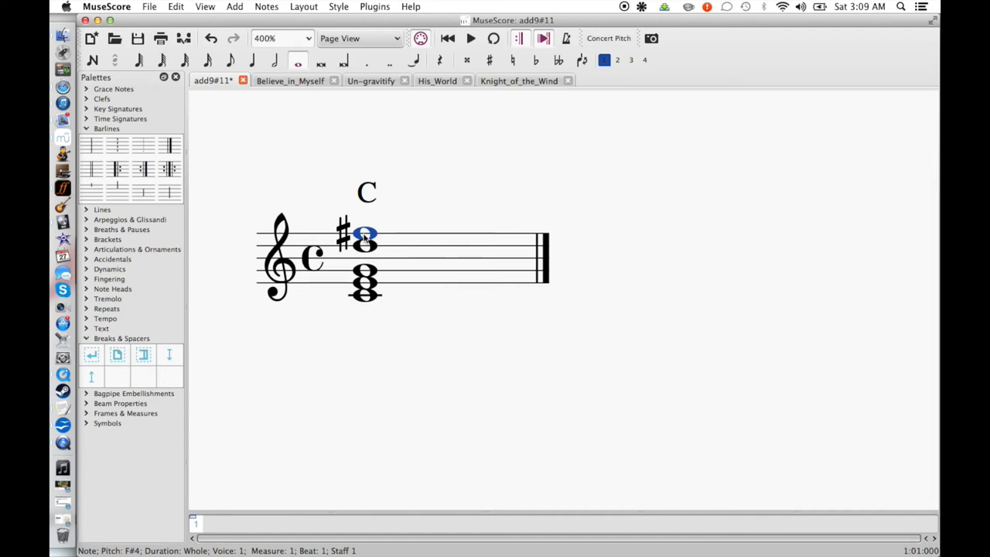
mouse_move(403, 238)
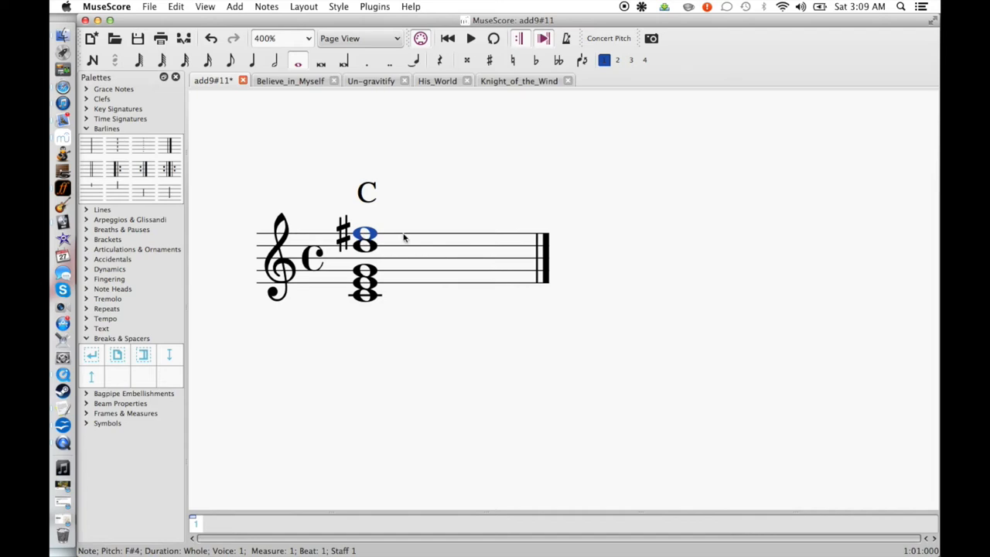
mouse_move(390, 265)
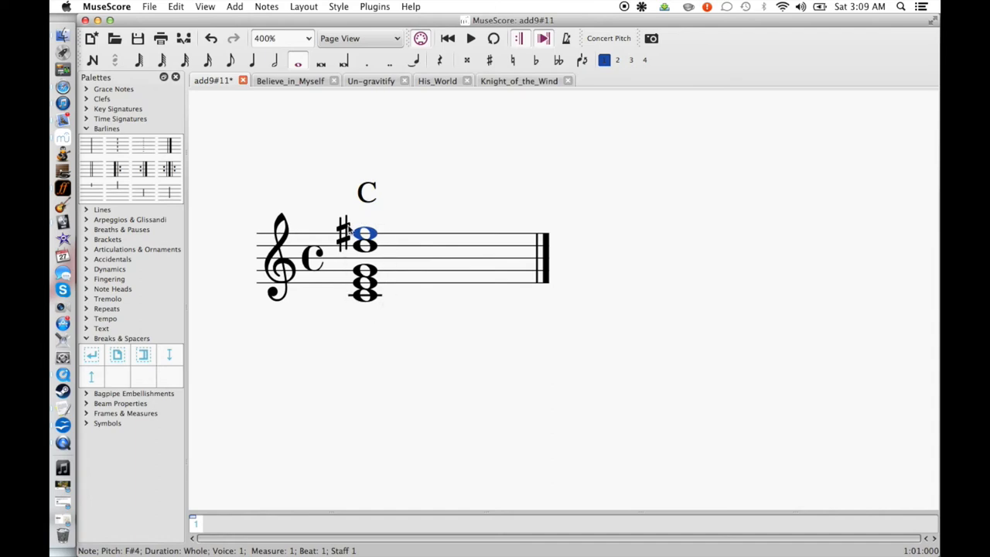
Rename the chord symbol to Cadd9♯11 and add an arpeggio before the chord.
double_click(367, 191)
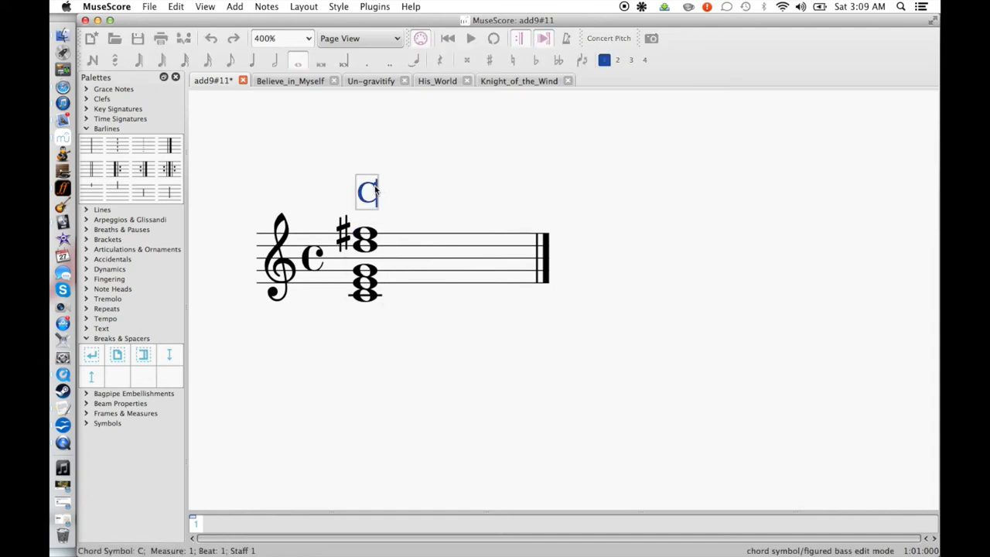
type("add9#11")
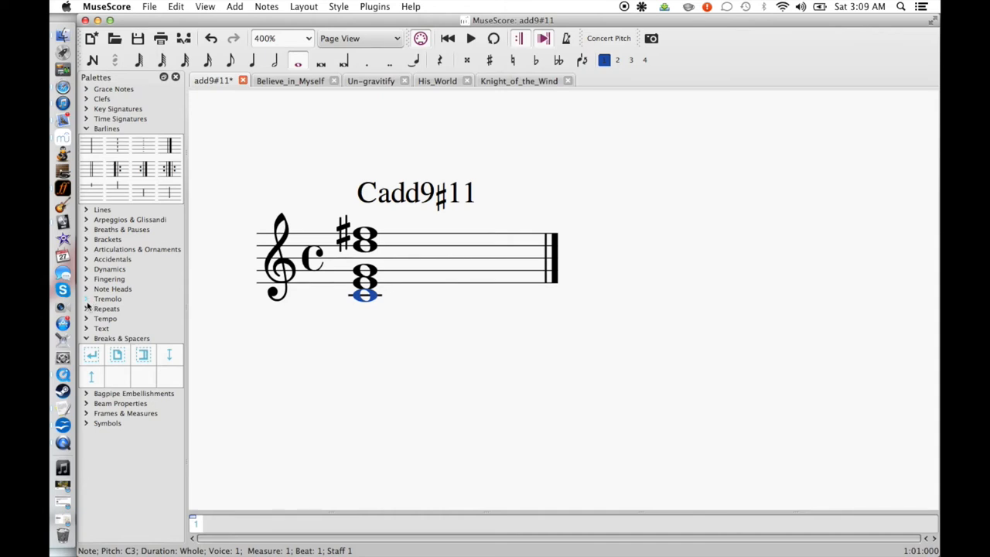
mouse_move(88, 303)
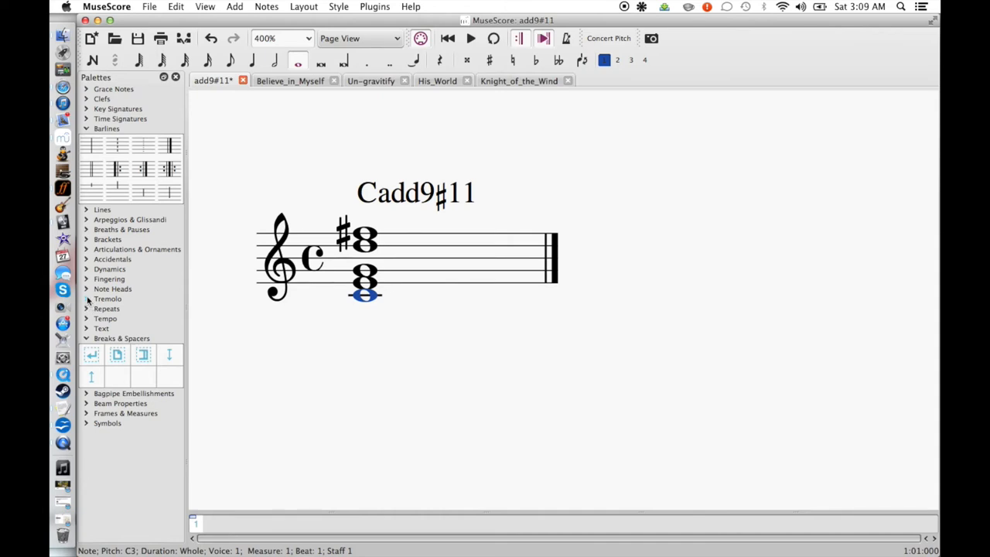
left_click(129, 219)
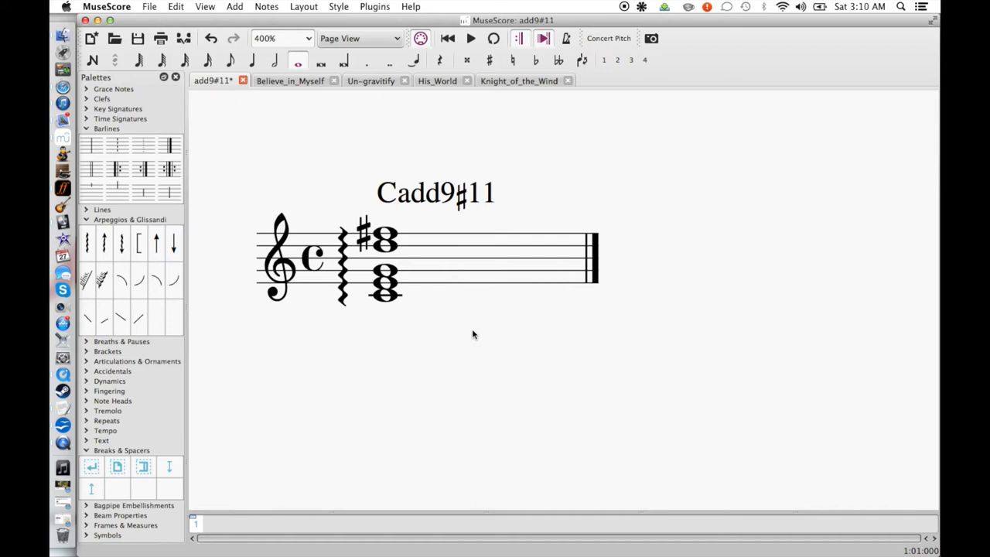
Open the Believe_in_Myself score, with Cadd9(♯11) in measure two.
left_click(290, 80)
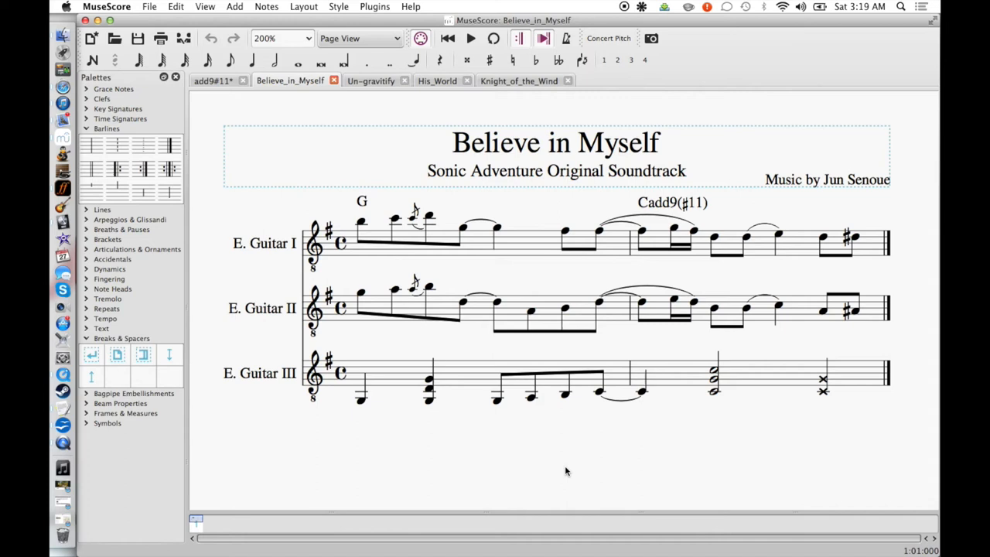
mouse_move(666, 419)
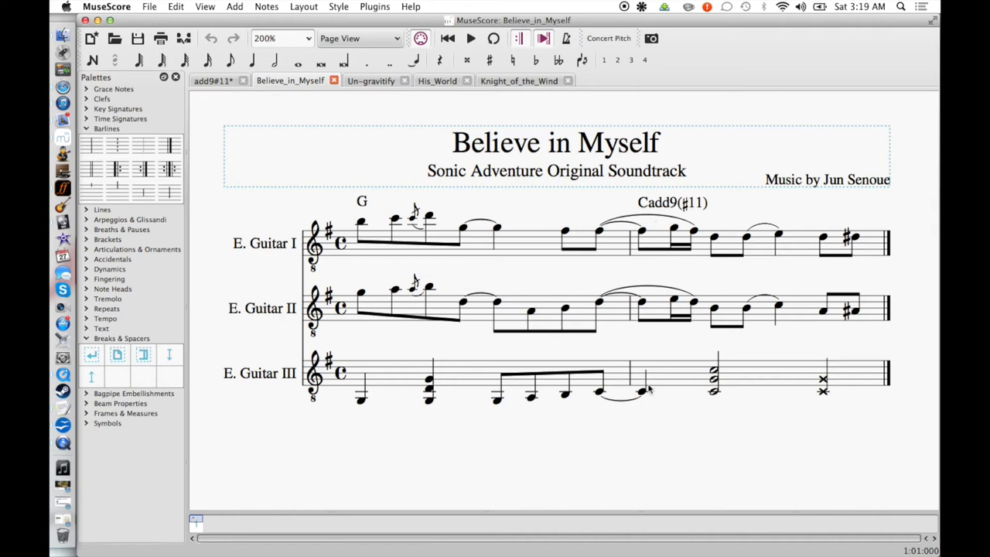
mouse_move(63, 186)
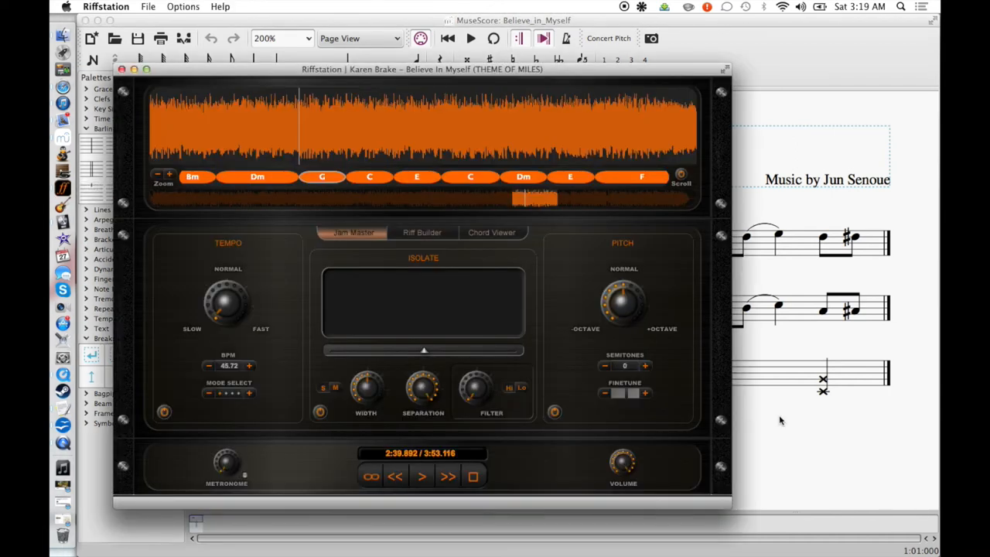
Play and pause Believe In Myself from its C chord block near 2:41.
left_click(421, 475)
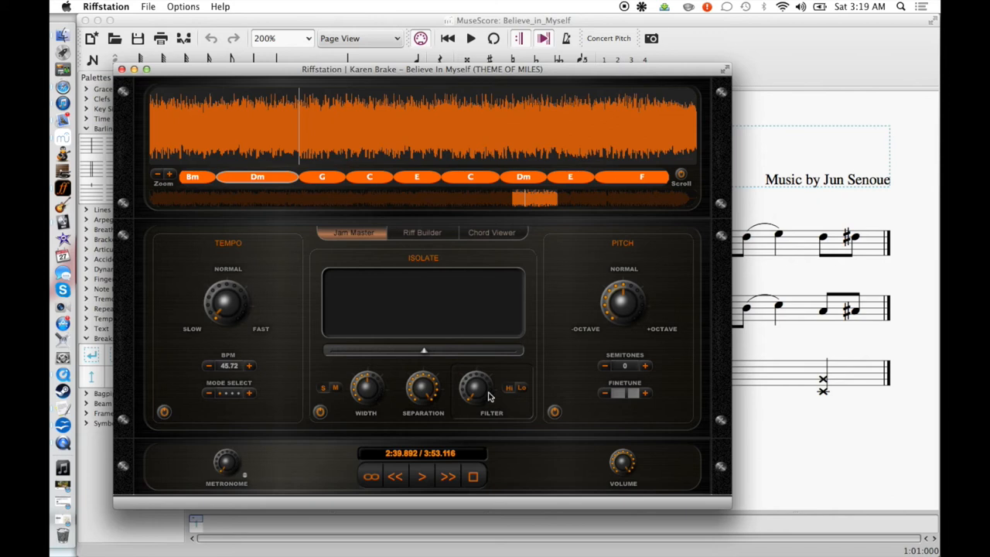
mouse_move(324, 263)
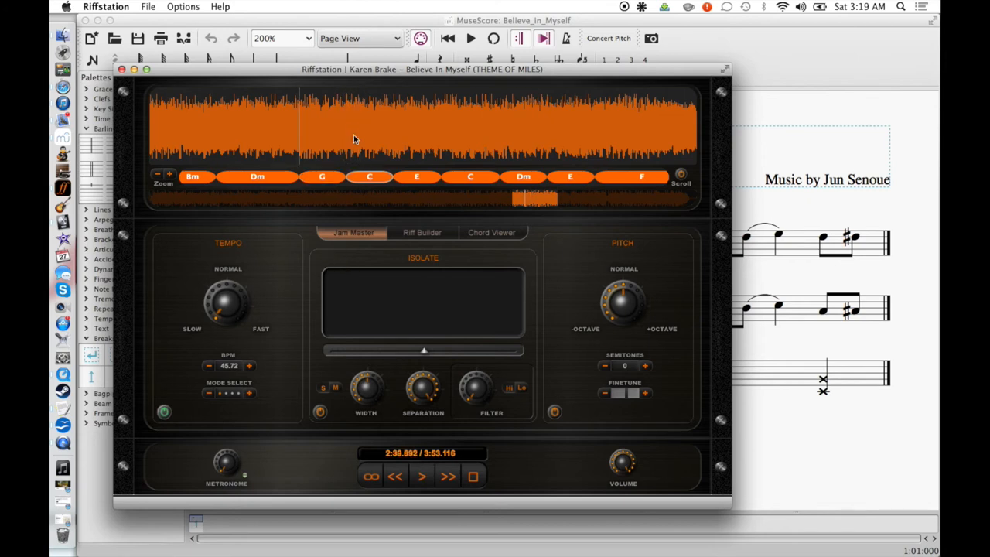
left_click(421, 476)
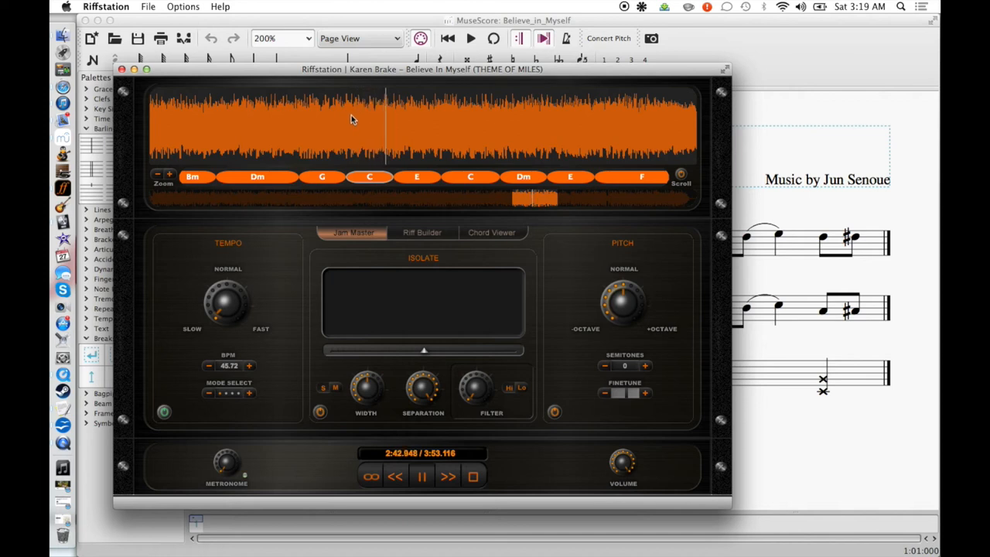
left_click(421, 476)
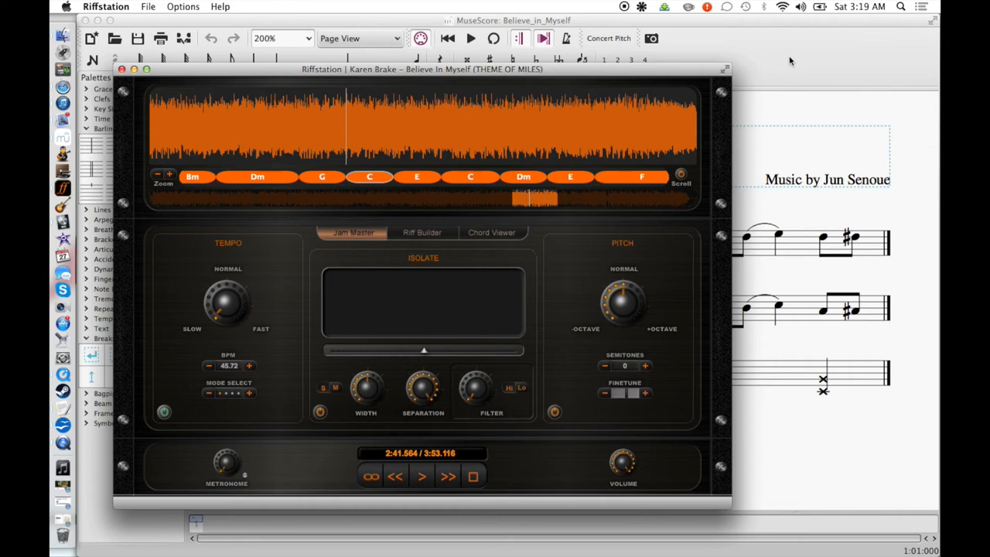
left_click(422, 474)
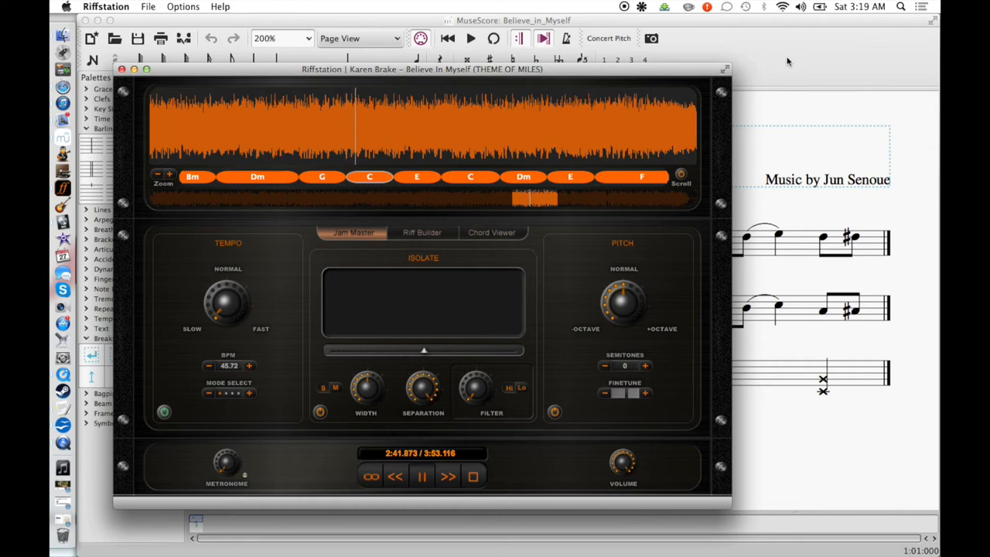
left_click(421, 476)
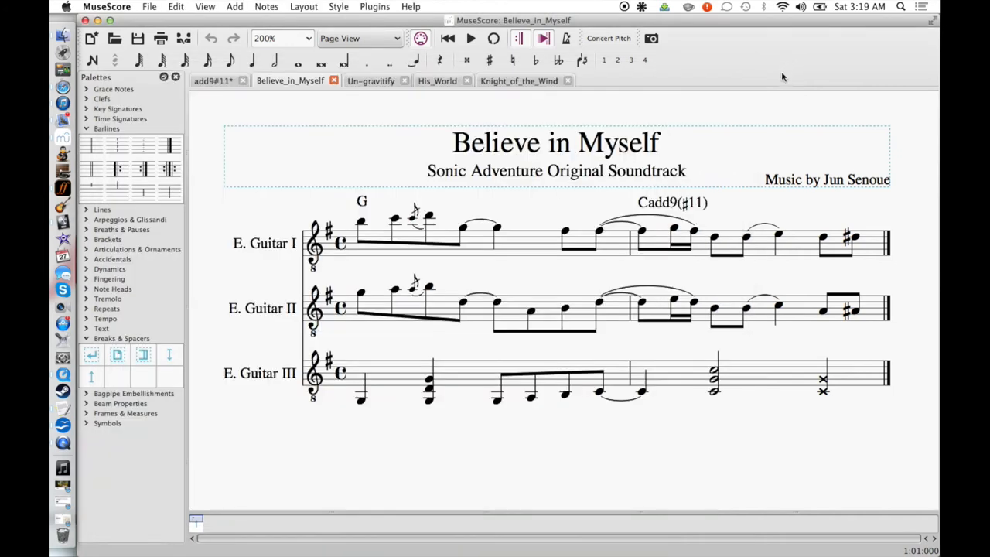
mouse_move(612, 298)
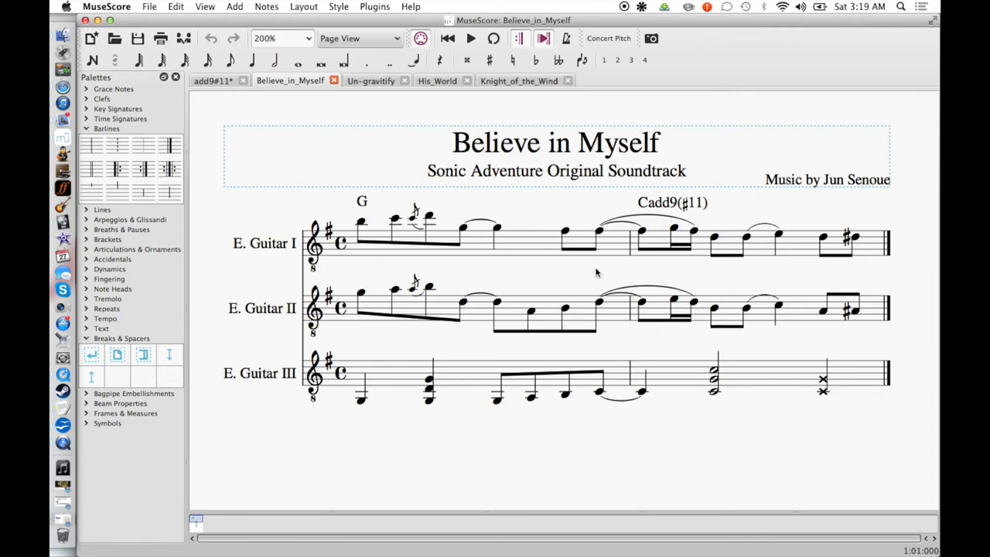
mouse_move(602, 241)
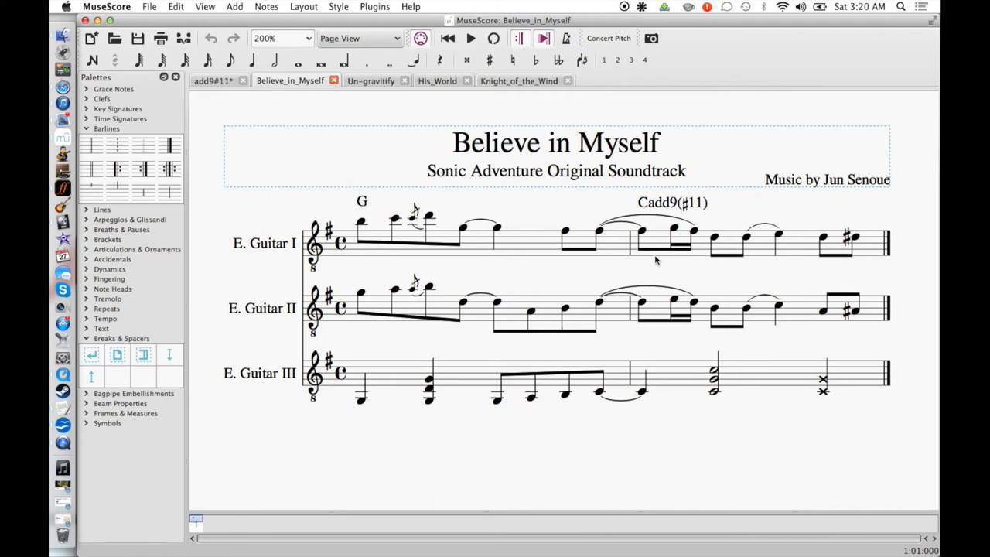
mouse_move(651, 280)
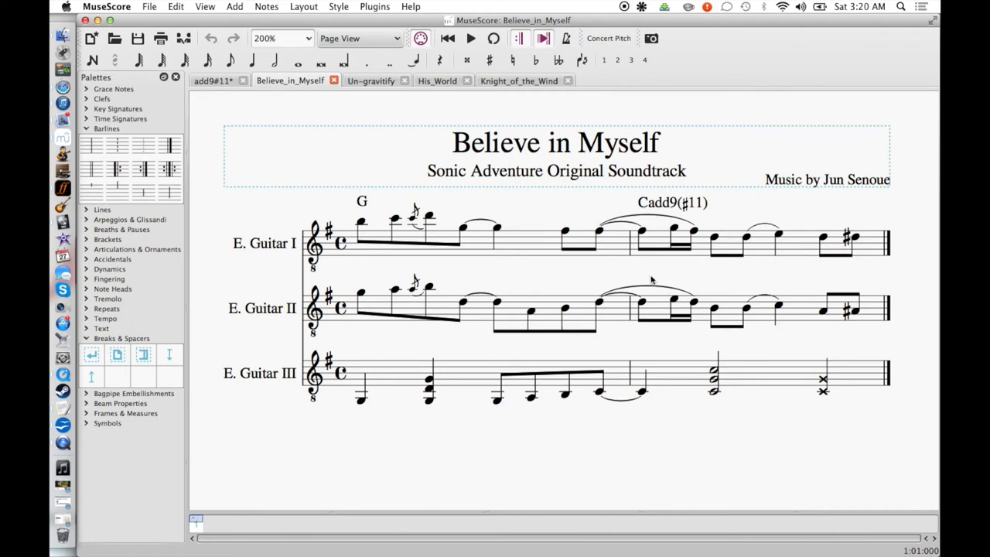
mouse_move(653, 269)
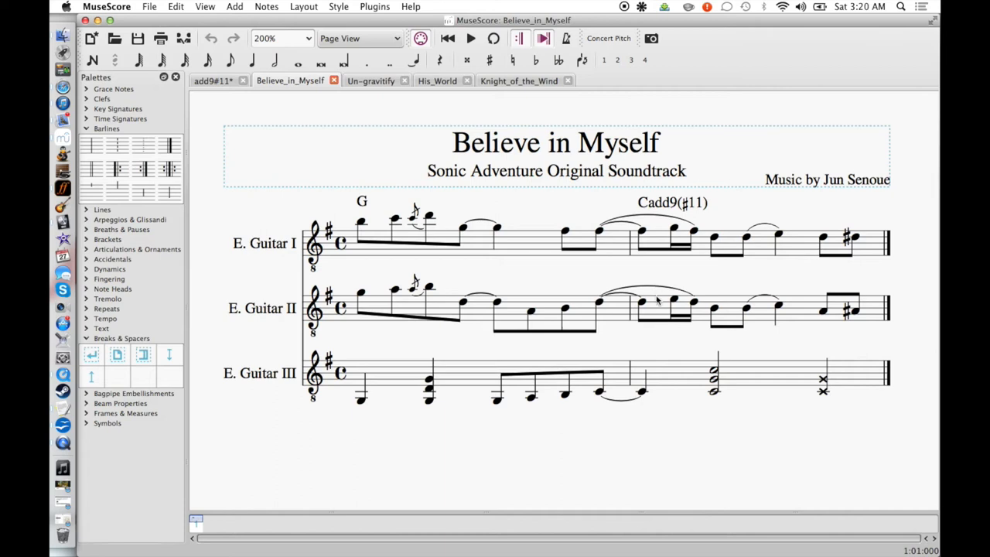
Show the Un-gravitify score with its B♭add9(♯11) chord in measure two.
left_click(370, 80)
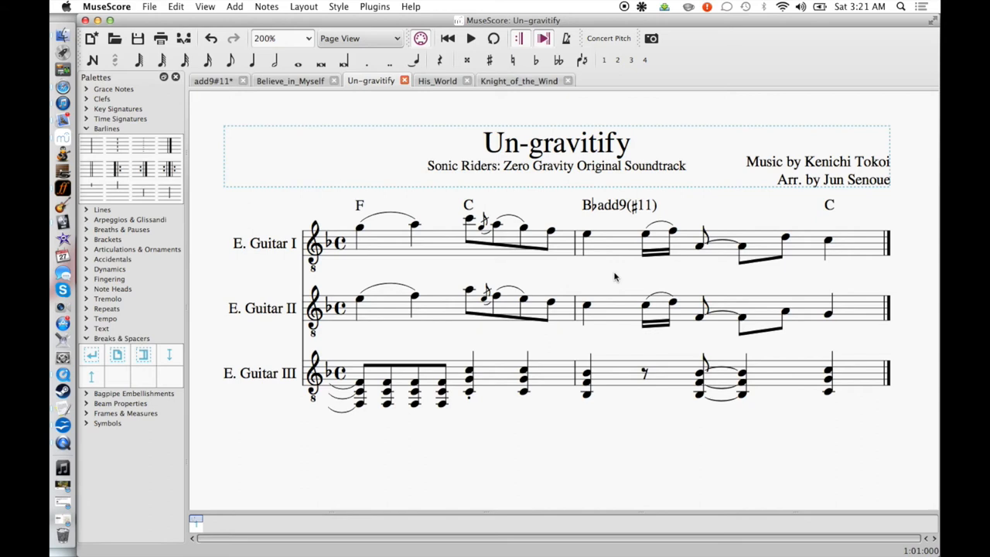
mouse_move(610, 279)
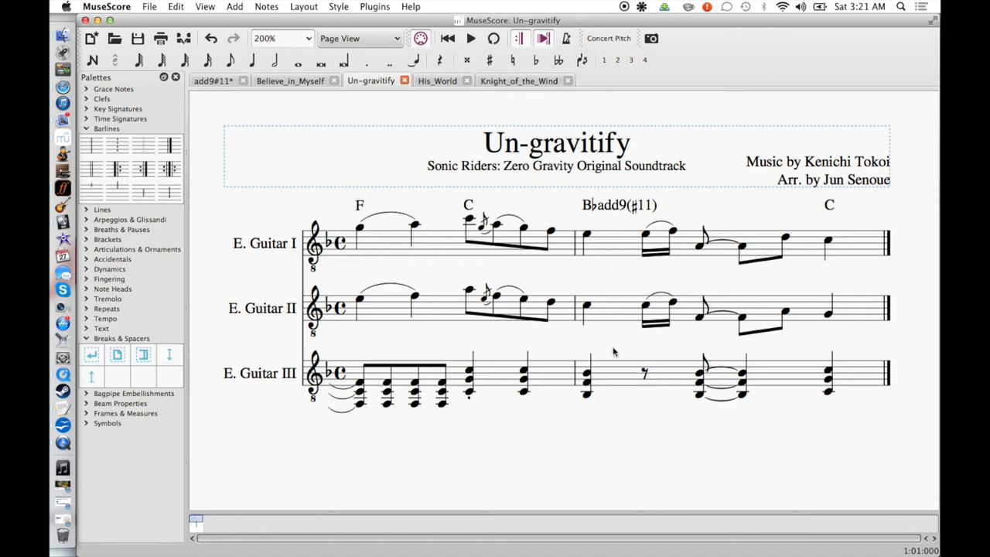
mouse_move(607, 337)
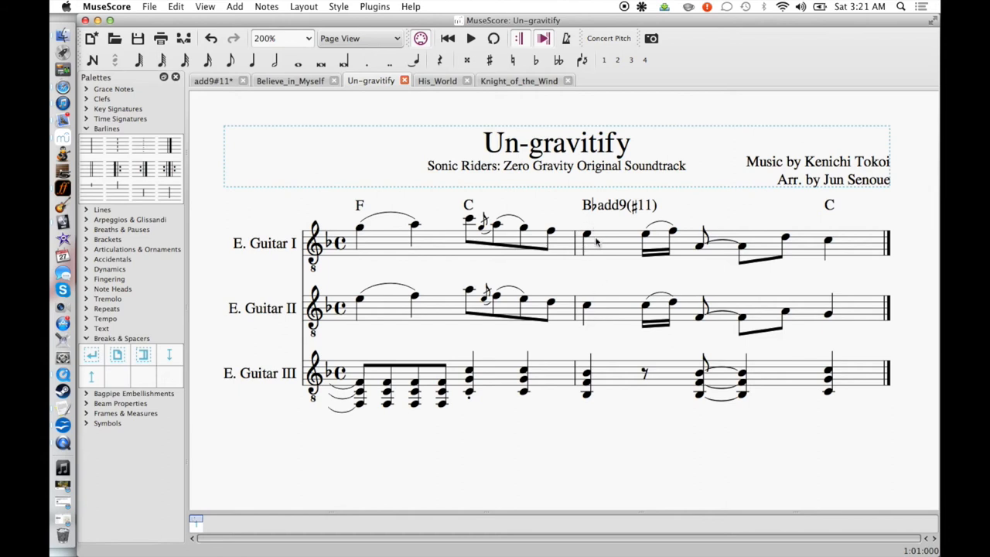
mouse_move(66, 198)
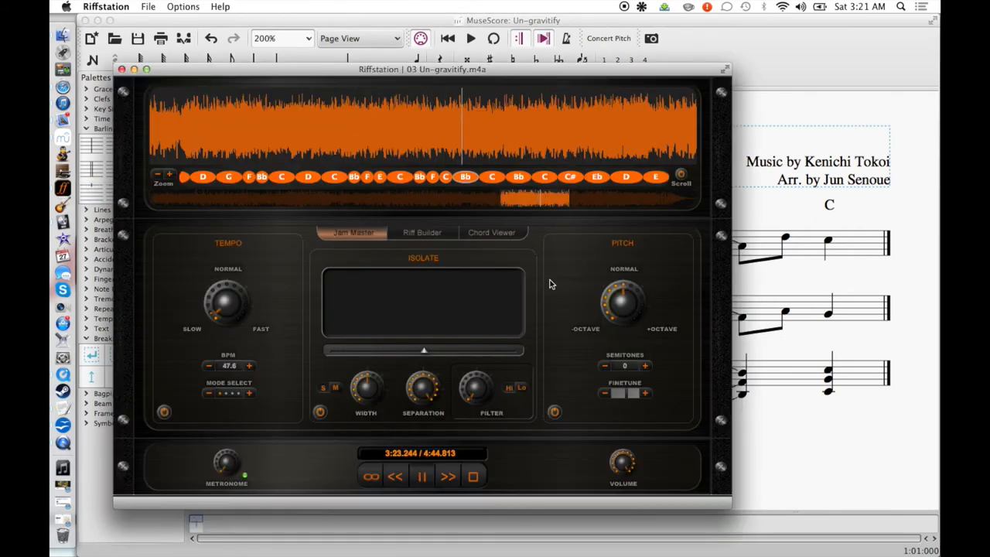
Toggle Un-gravitify playback in Riffstation around the 3:20–3:22 mark.
left_click(422, 476)
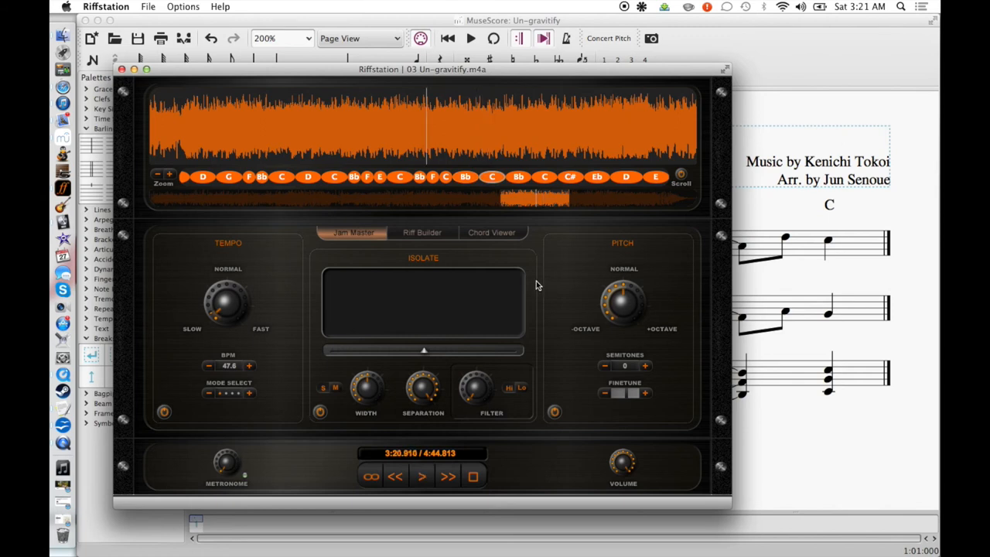
left_click(421, 476)
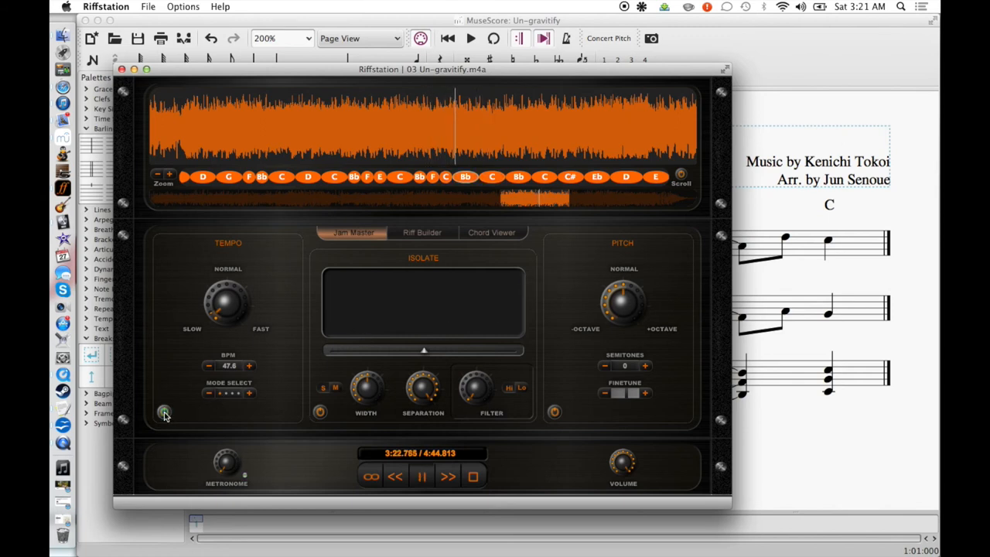
mouse_move(519, 248)
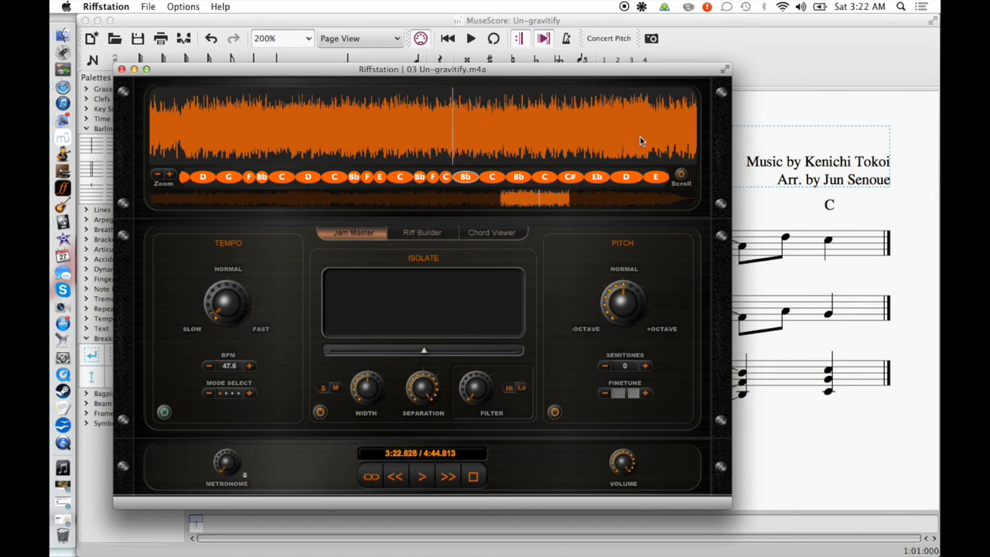
mouse_move(624, 252)
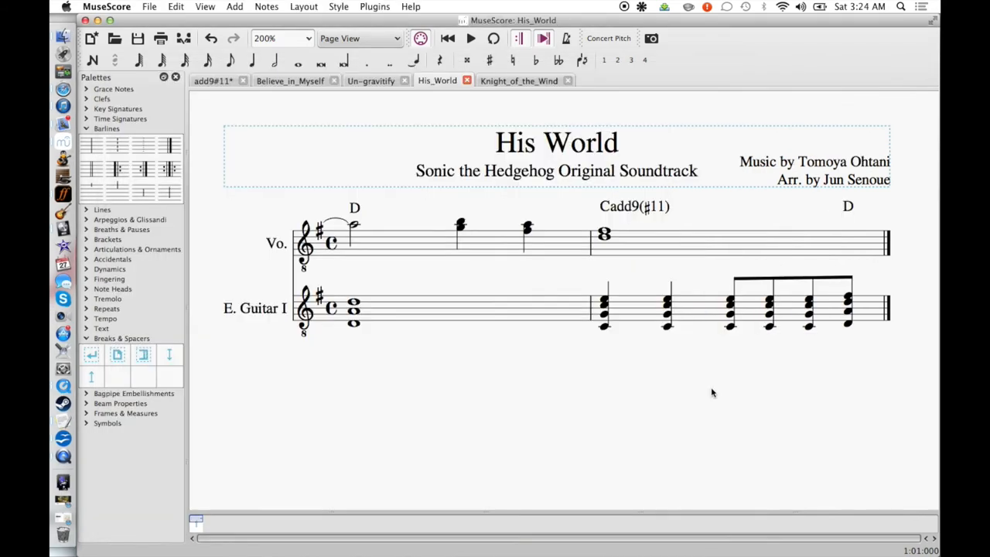
mouse_move(671, 391)
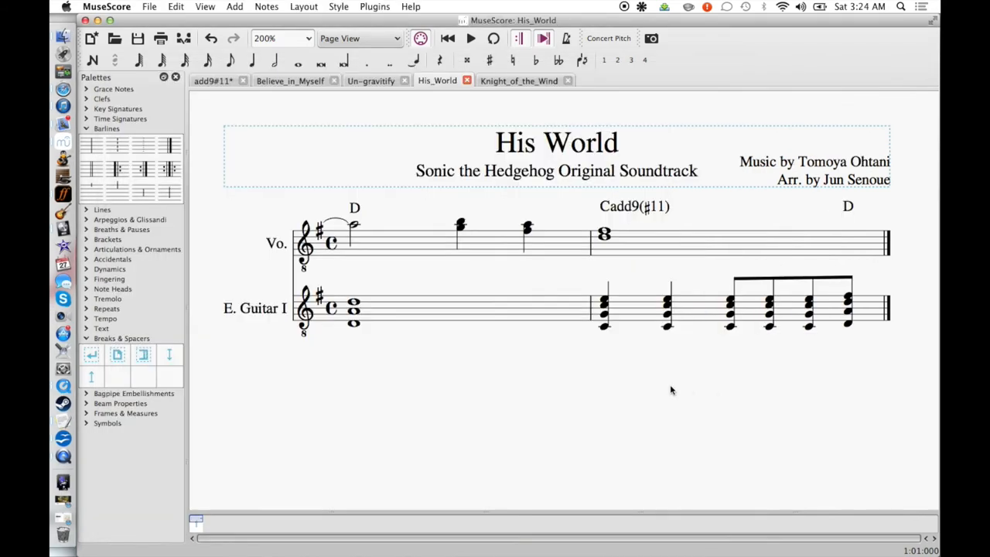
mouse_move(659, 387)
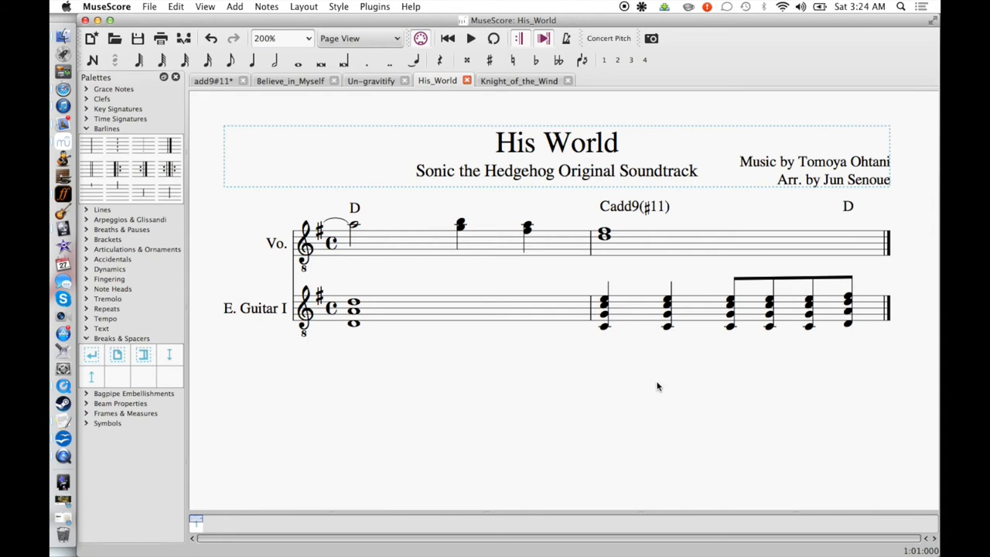
mouse_move(600, 390)
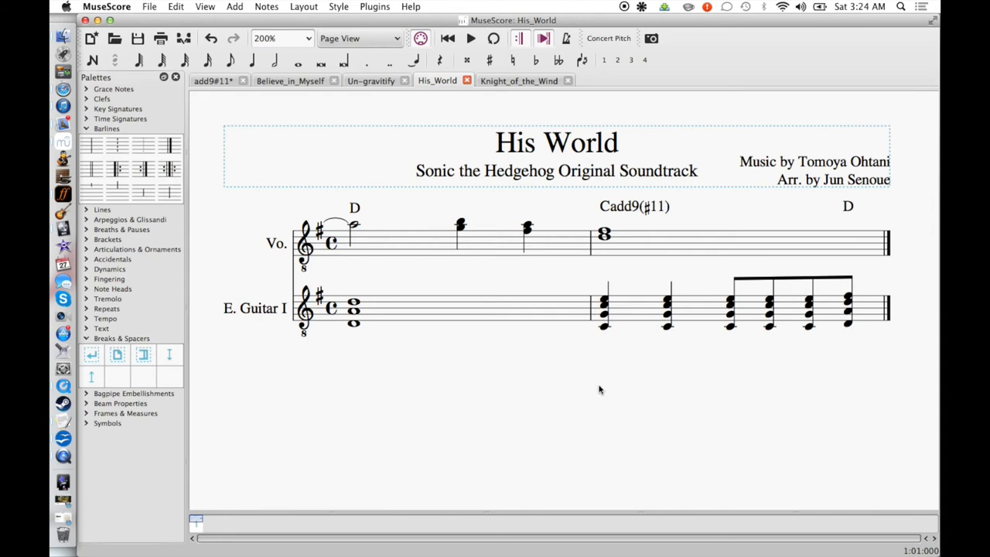
mouse_move(561, 377)
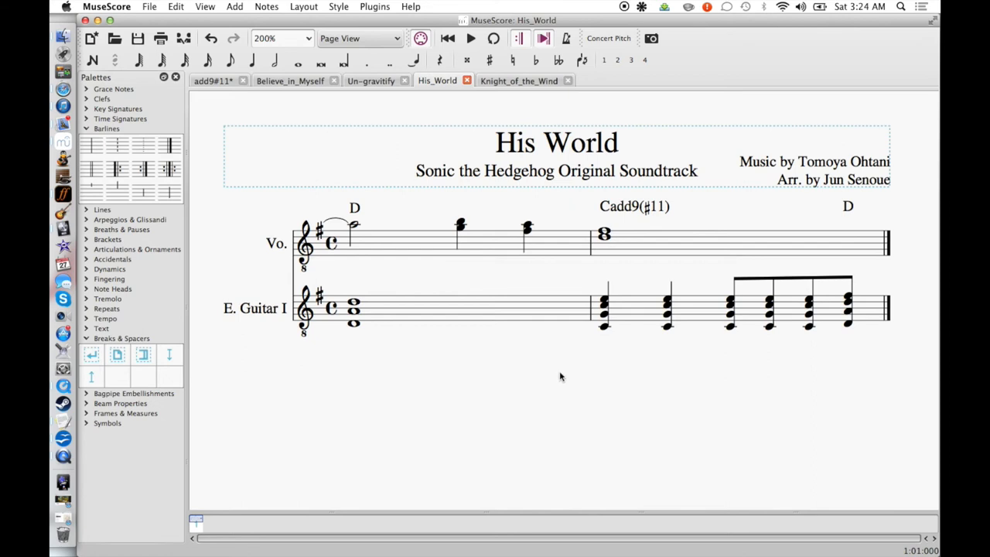
mouse_move(621, 209)
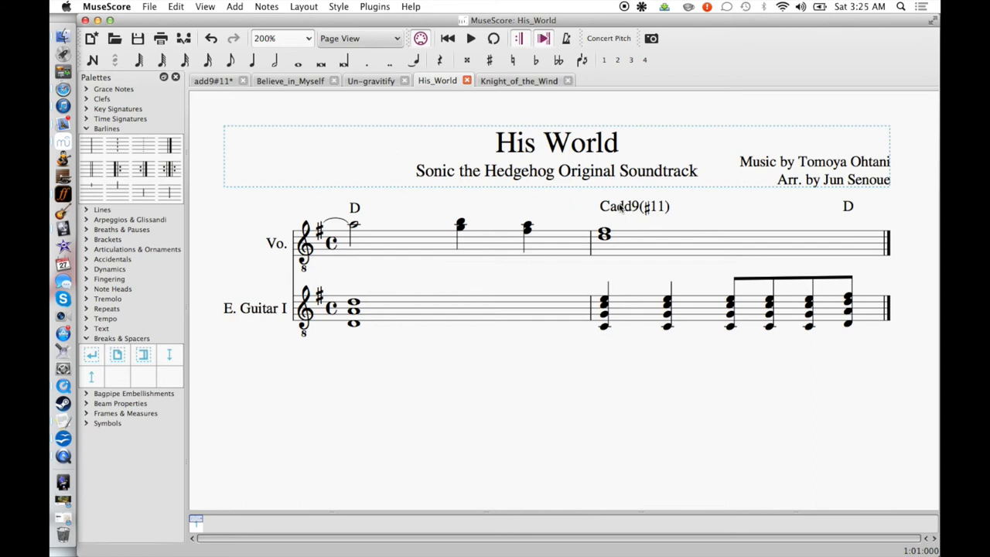
mouse_move(609, 199)
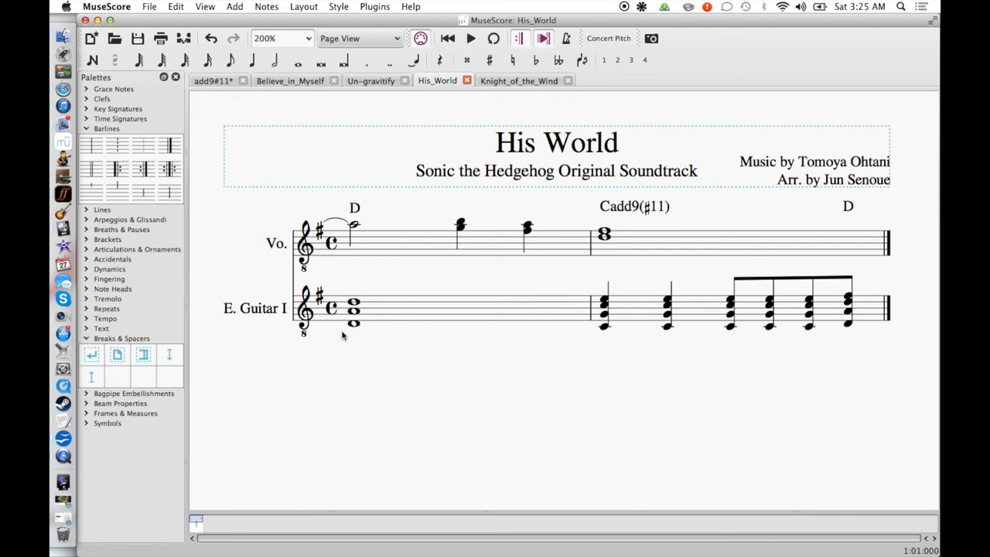
mouse_move(62, 192)
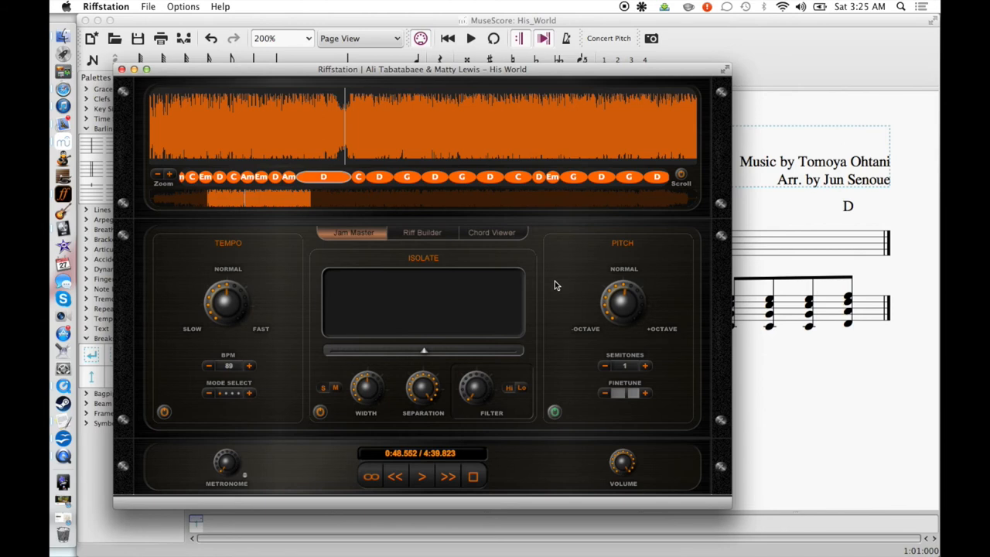
mouse_move(553, 286)
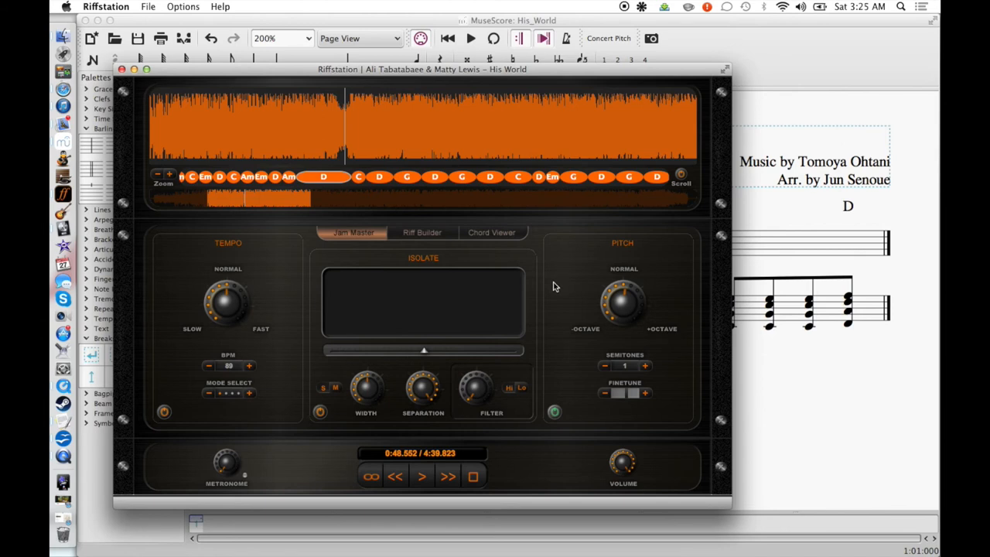
mouse_move(552, 290)
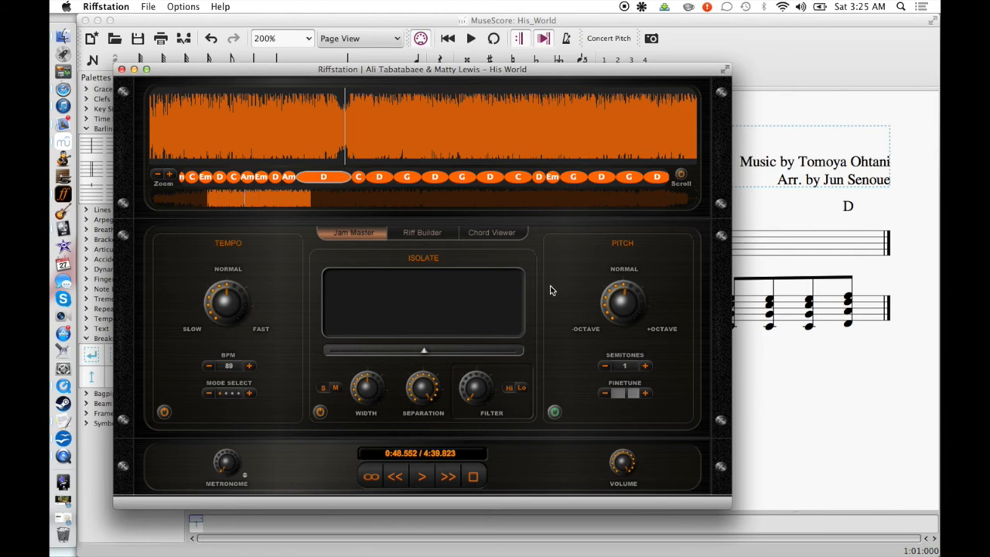
mouse_move(643, 375)
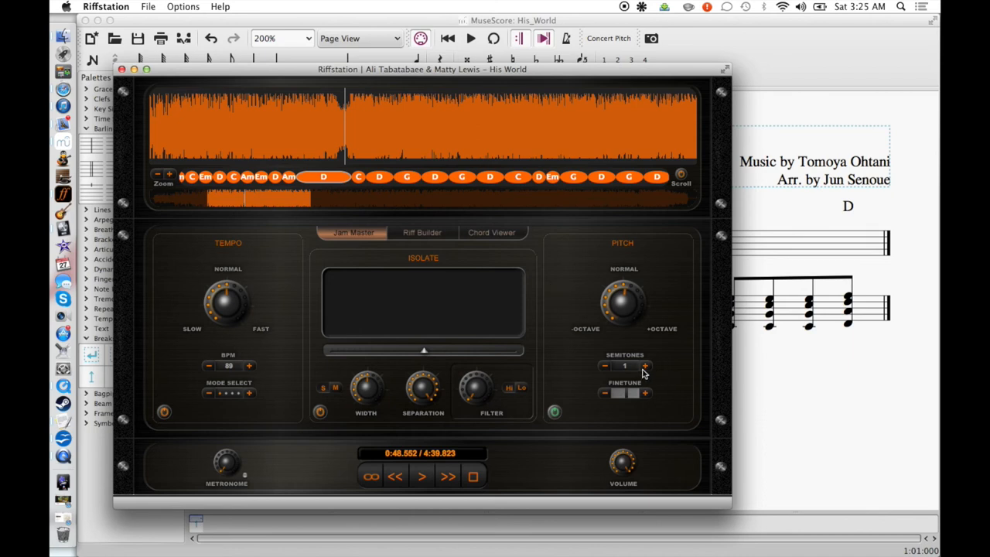
mouse_move(552, 263)
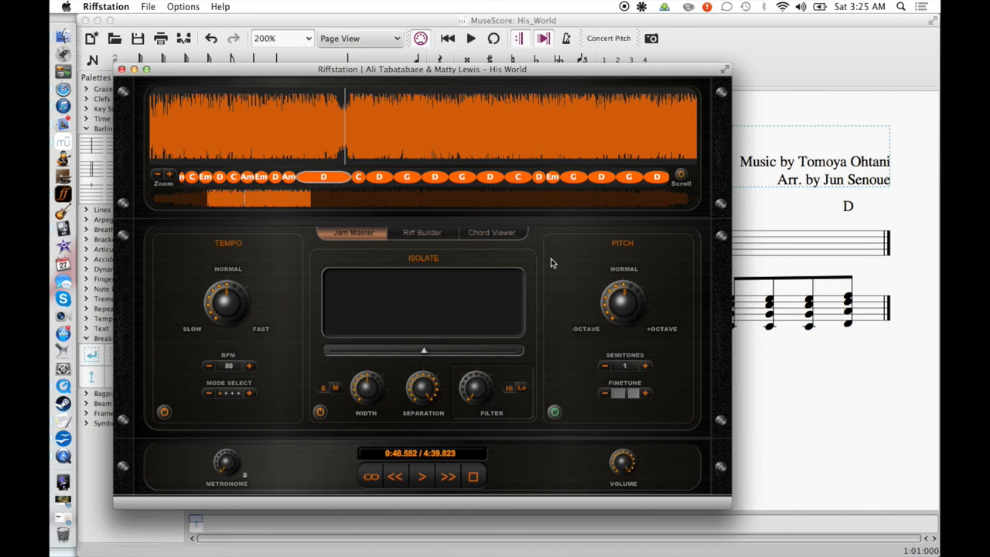
mouse_move(325, 119)
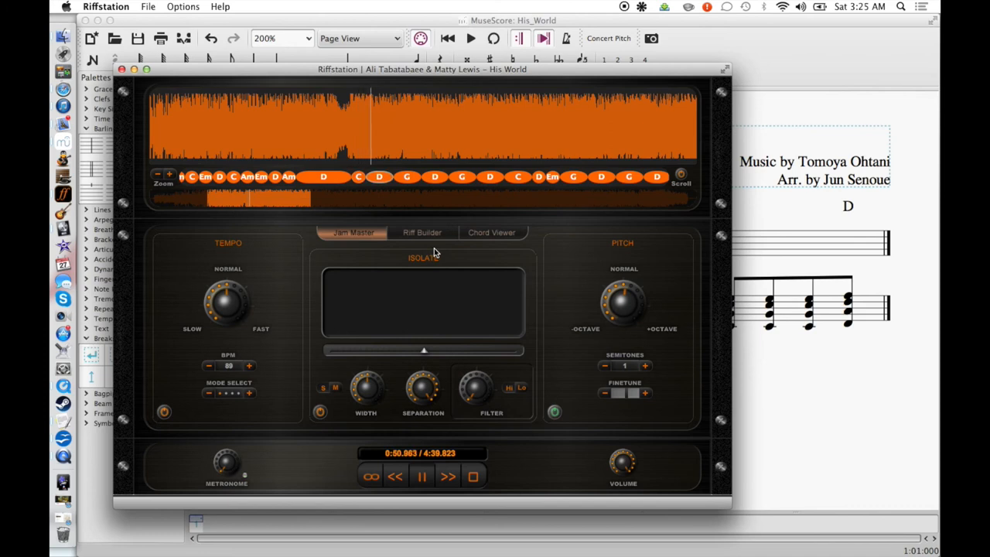
Play the His World recording around 0:47–0:51 and pause at 0:48.
left_click(421, 476)
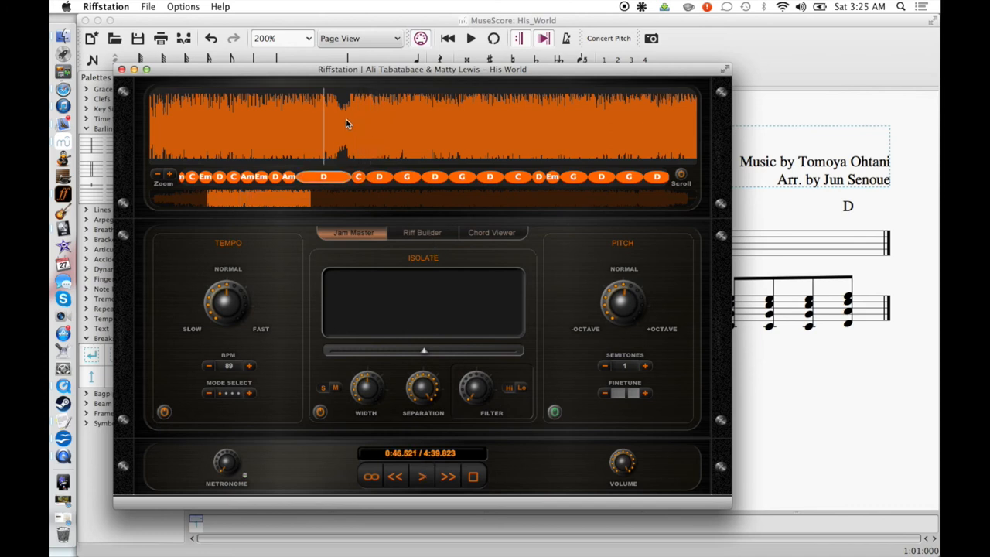
mouse_move(344, 122)
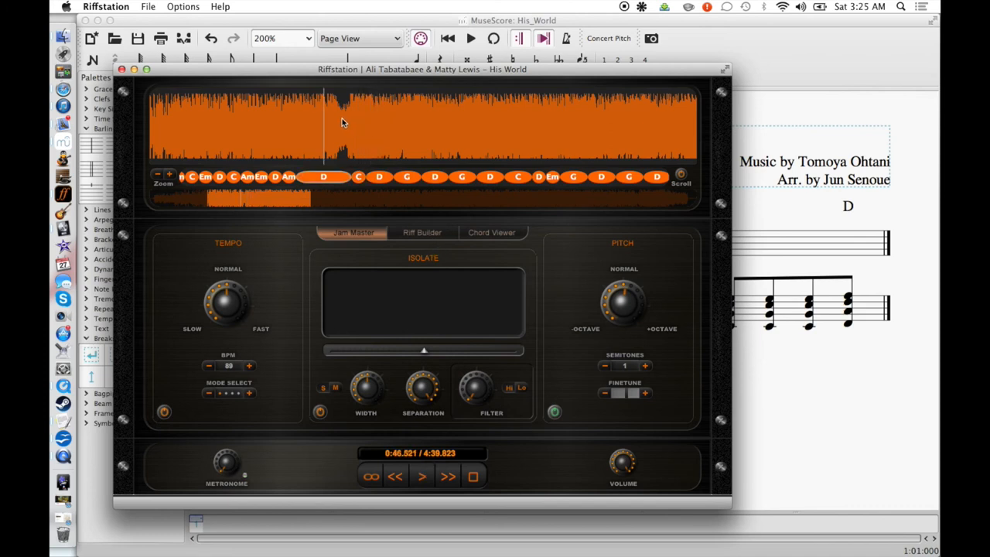
mouse_move(350, 120)
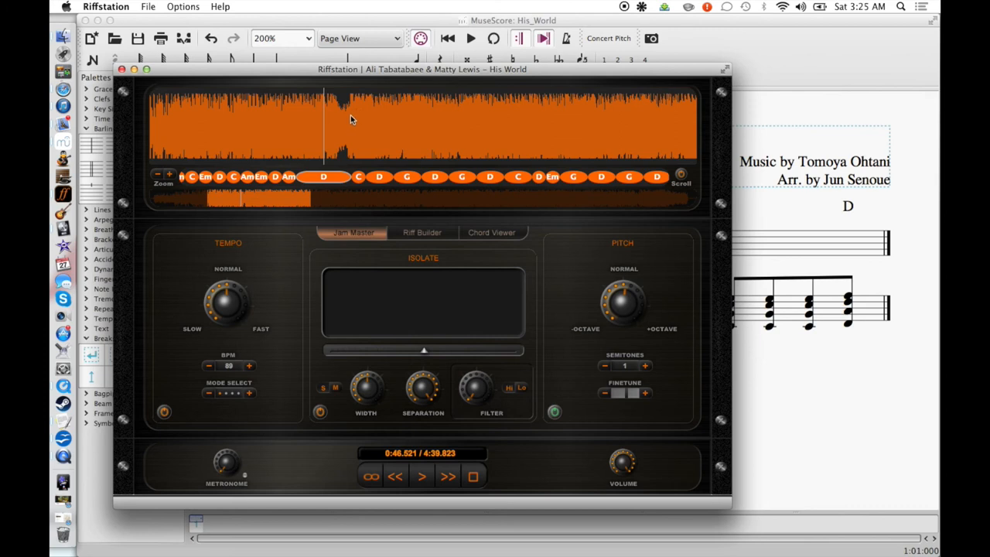
mouse_move(347, 120)
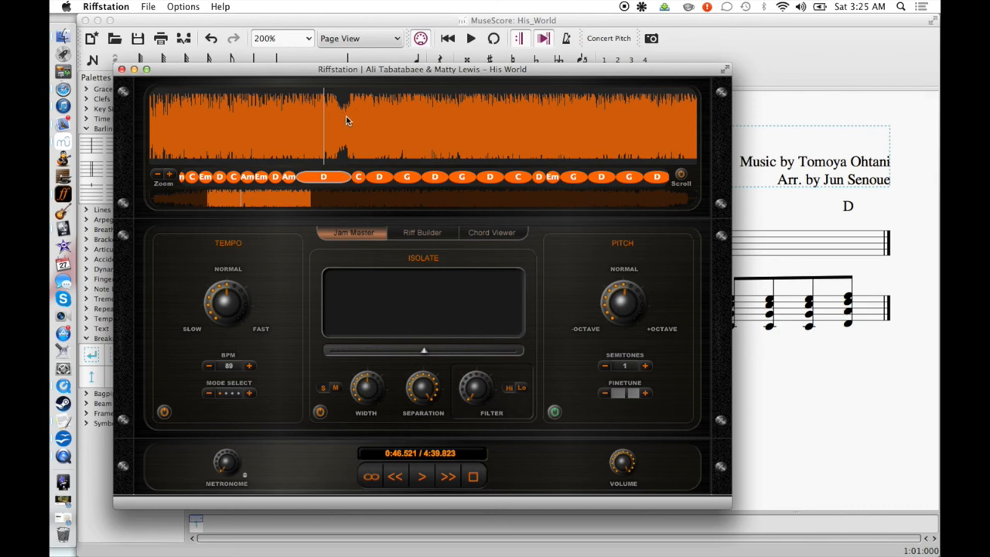
mouse_move(351, 109)
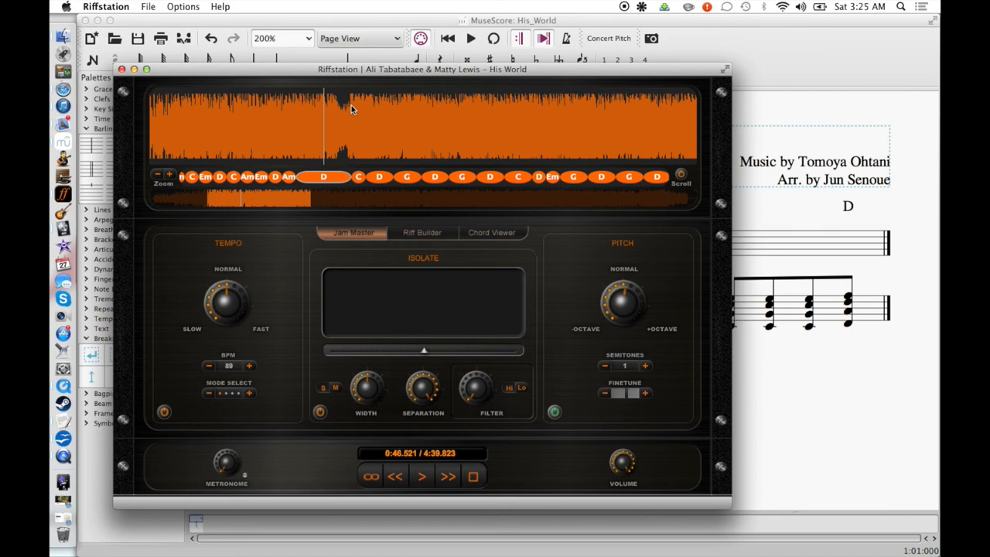
mouse_move(347, 116)
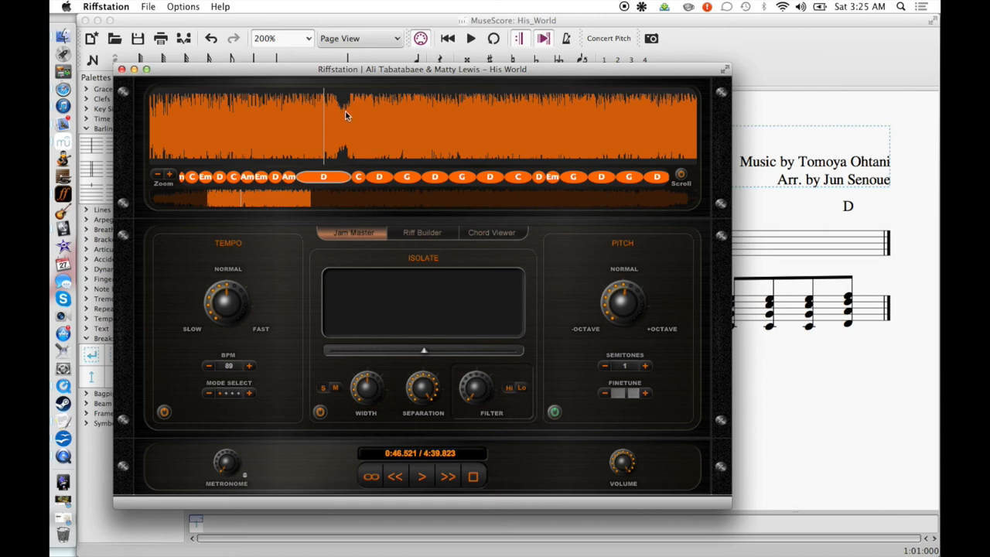
left_click(422, 476)
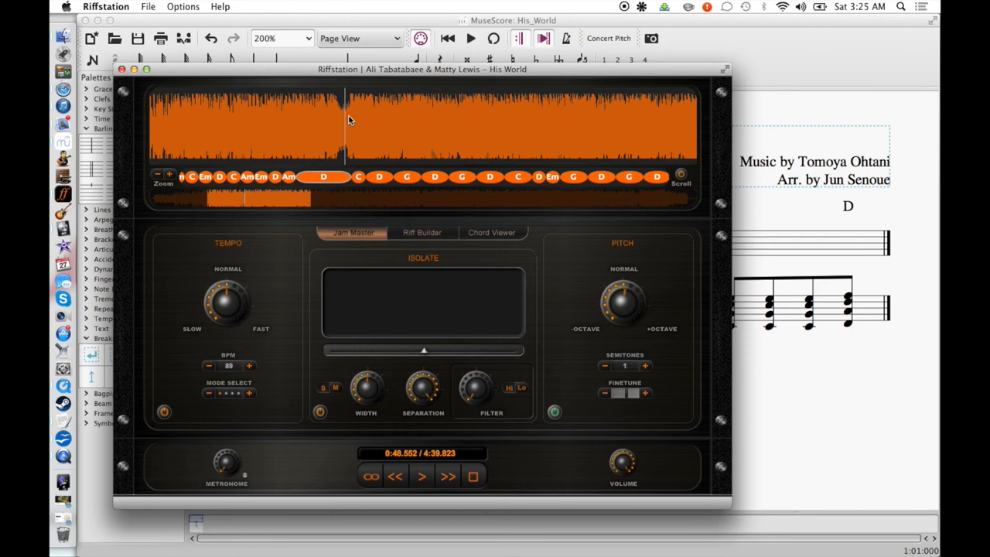
mouse_move(349, 121)
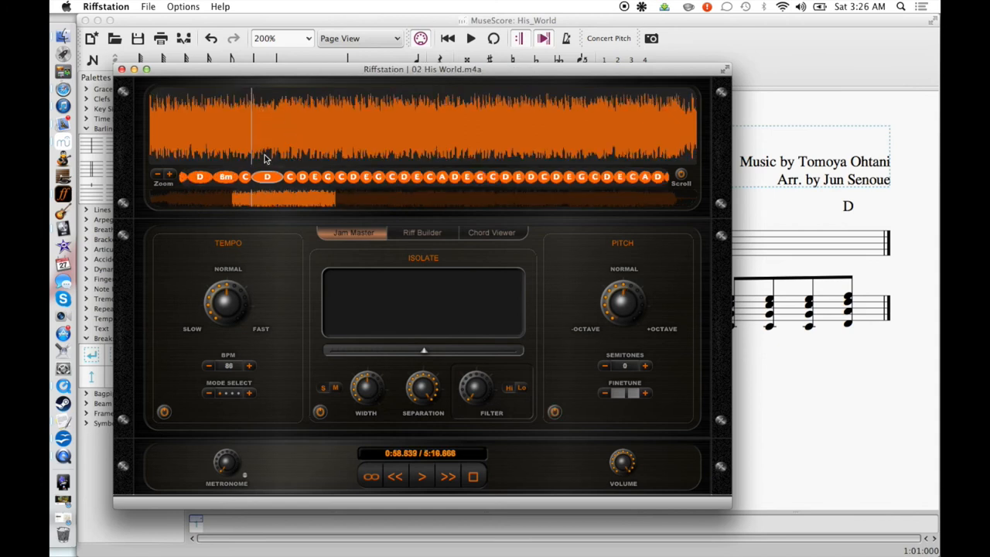
mouse_move(280, 225)
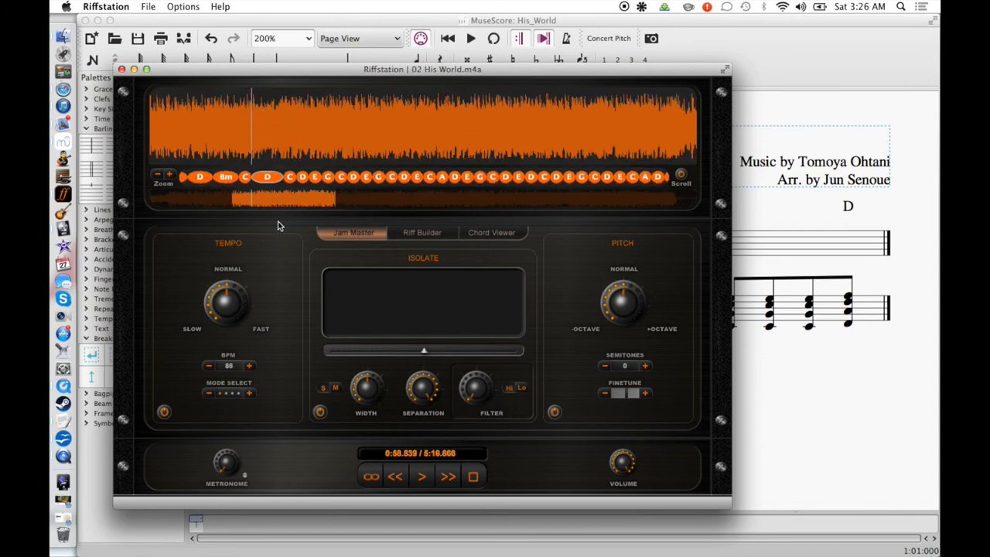
left_click(421, 475)
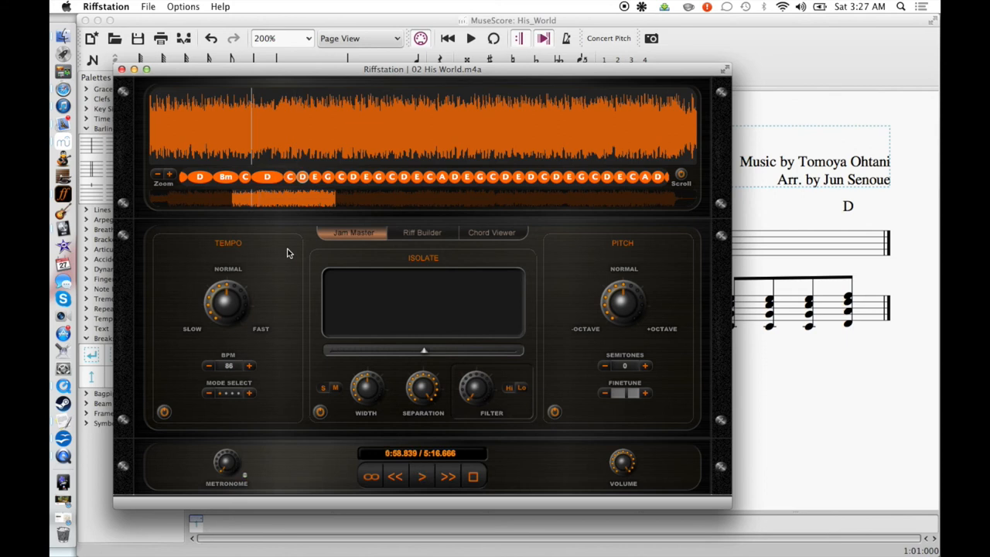
mouse_move(267, 211)
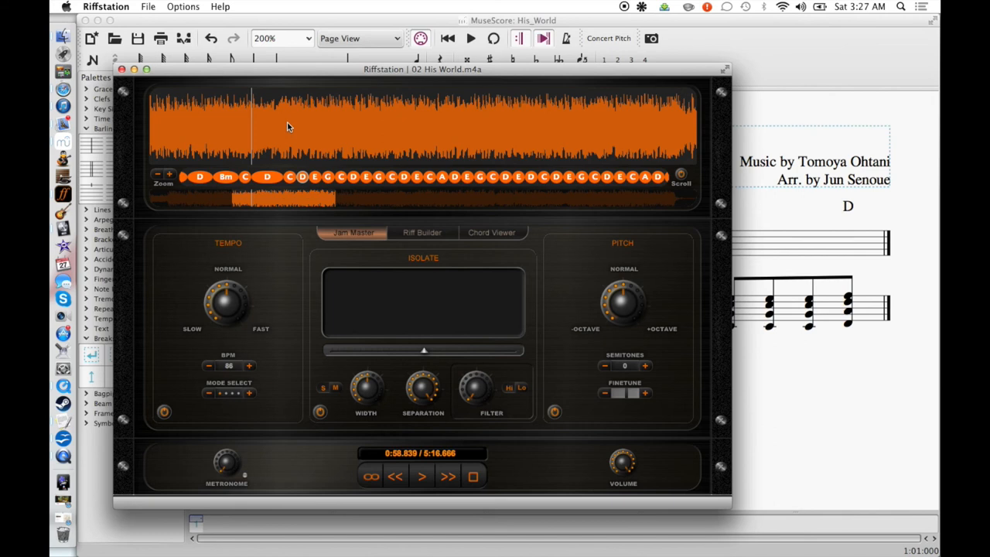
mouse_move(281, 127)
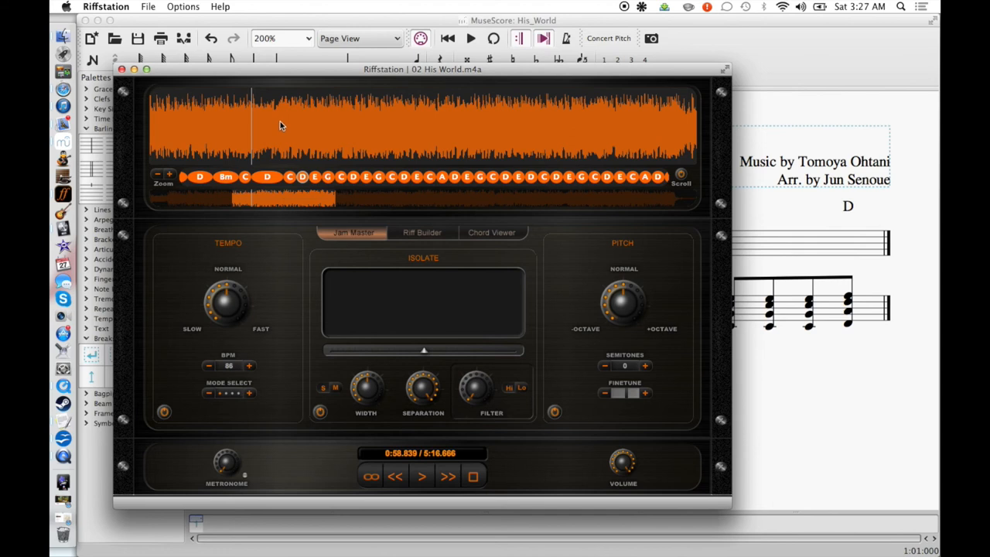
mouse_move(735, 91)
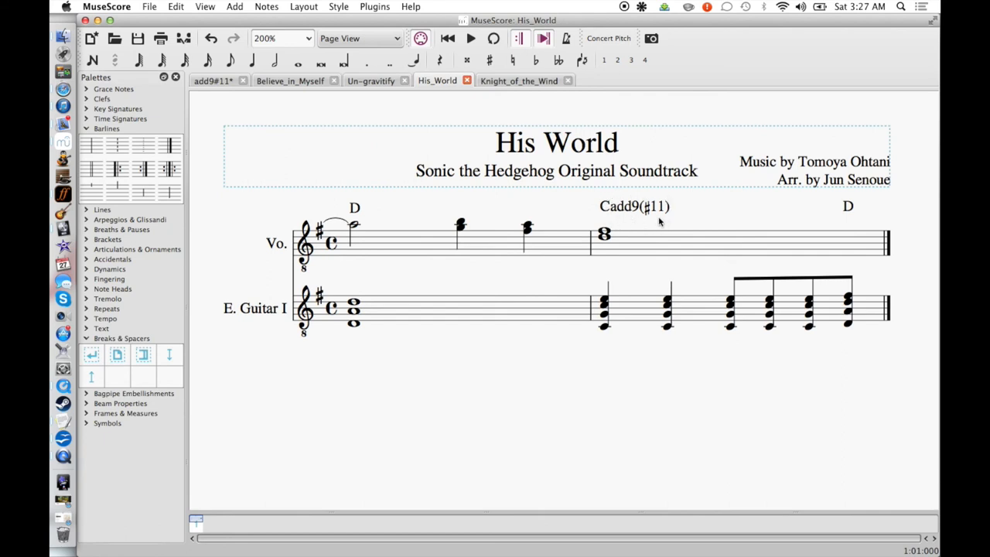
mouse_move(600, 252)
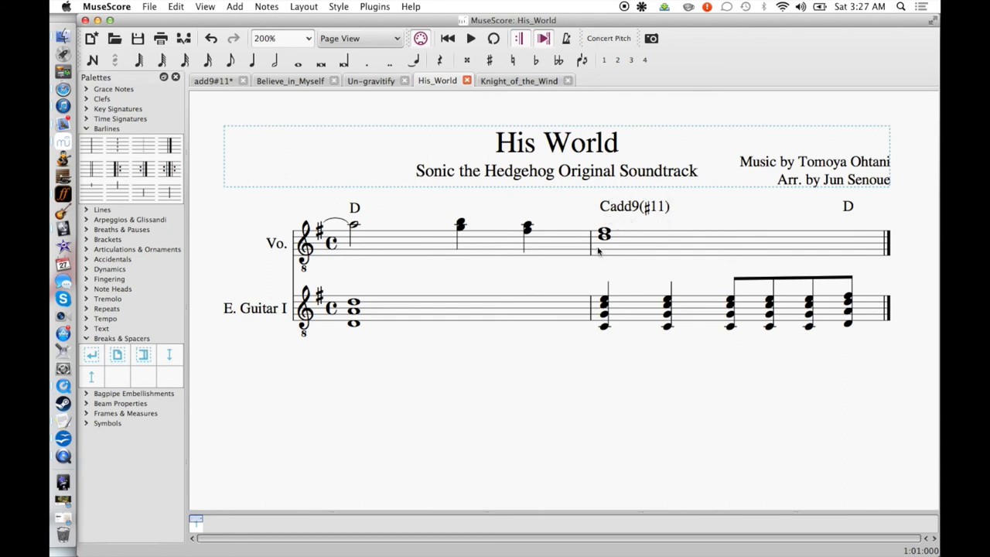
mouse_move(594, 347)
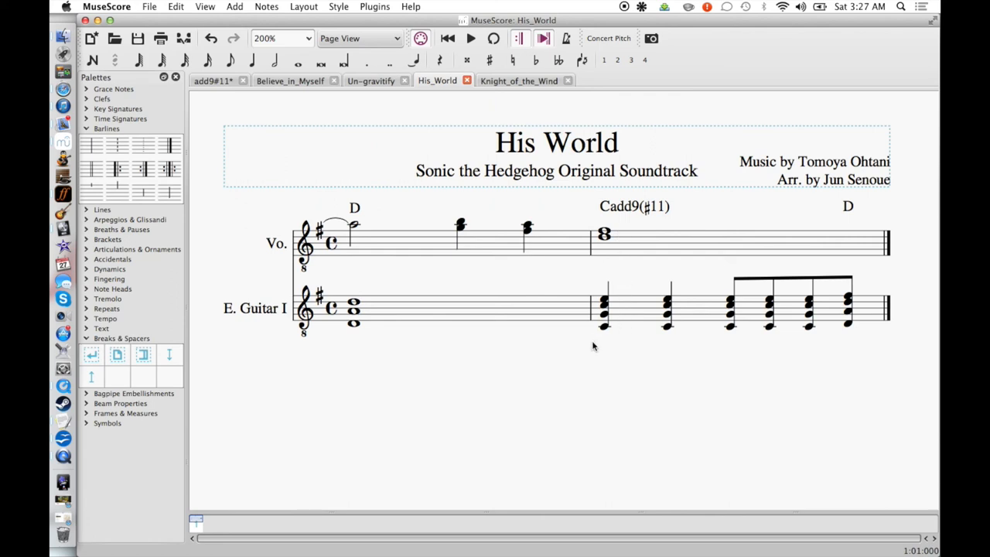
mouse_move(578, 298)
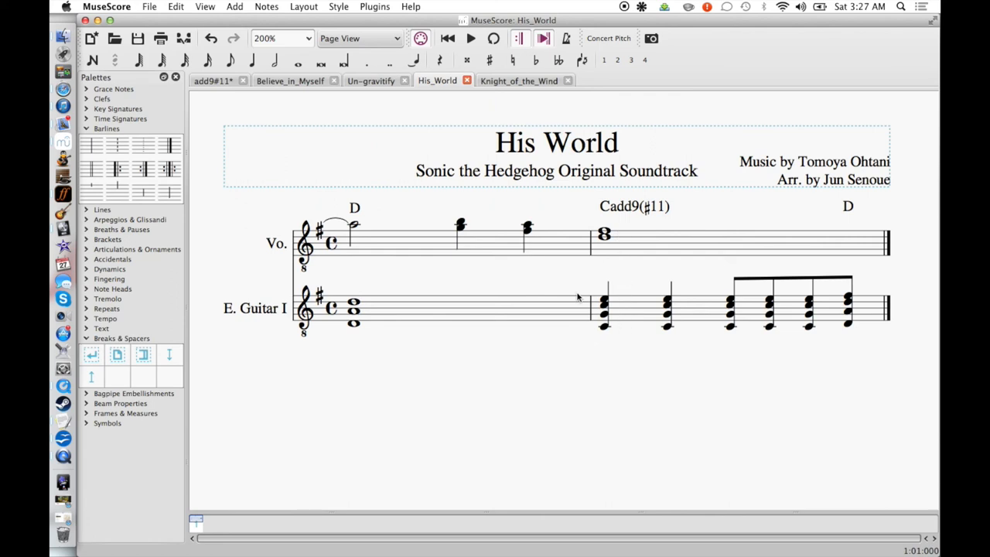
mouse_move(584, 278)
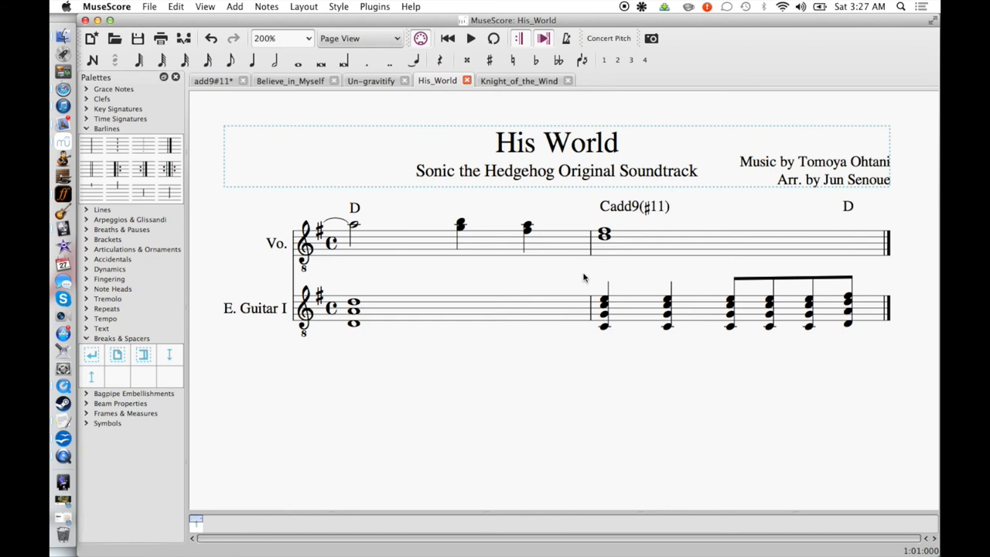
Open the Knight of the Wind score, with A♭add9(♯11) in measure two.
left_click(518, 81)
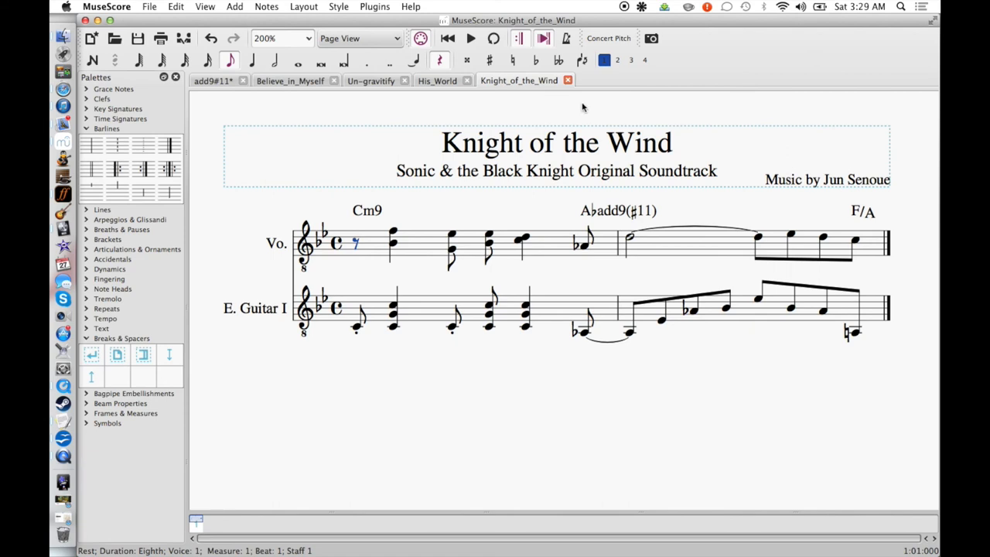
mouse_move(732, 367)
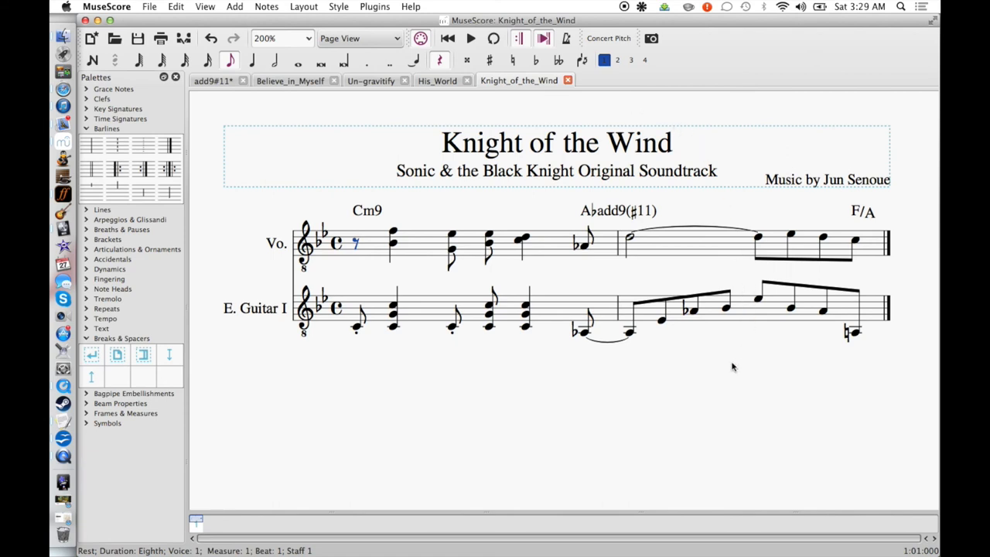
mouse_move(703, 370)
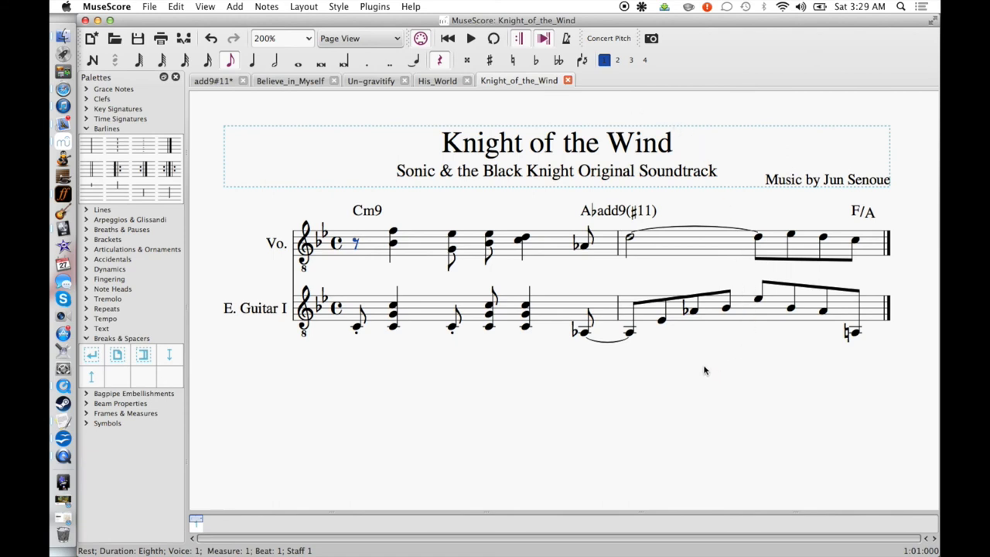
mouse_move(699, 375)
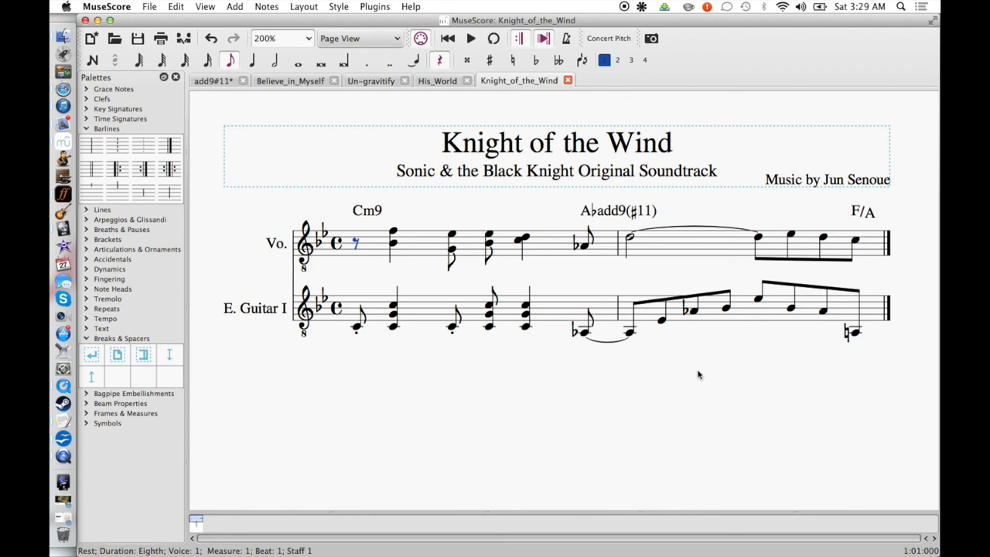
mouse_move(441, 337)
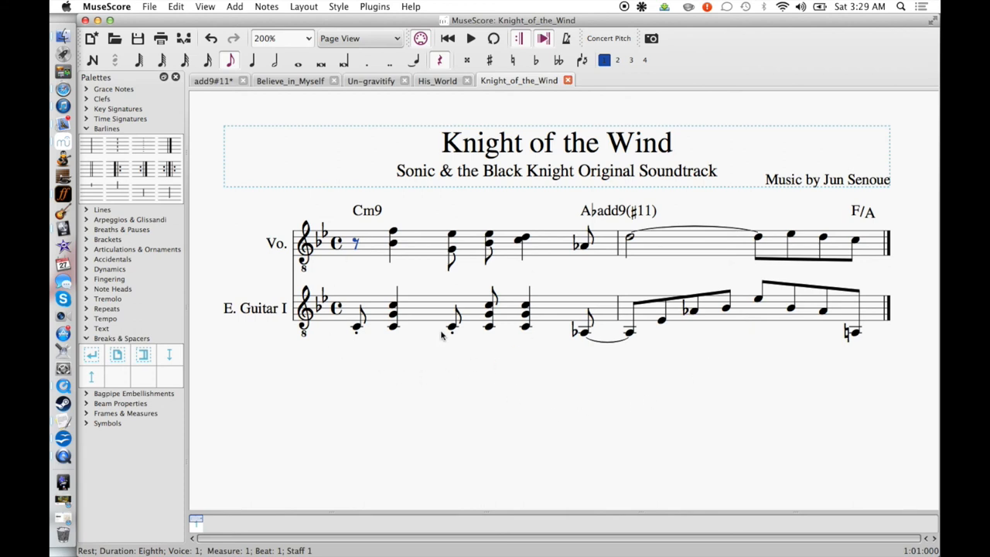
mouse_move(344, 383)
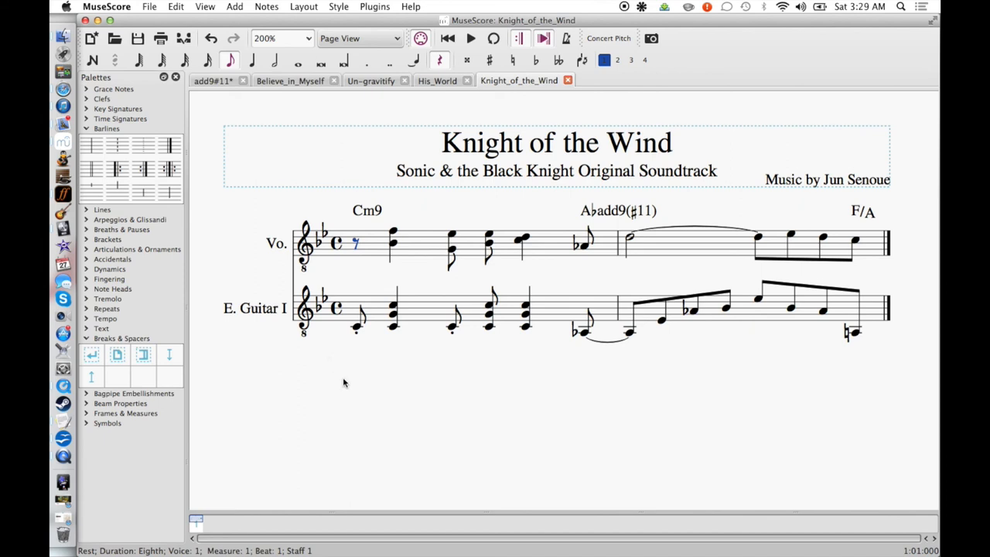
mouse_move(541, 354)
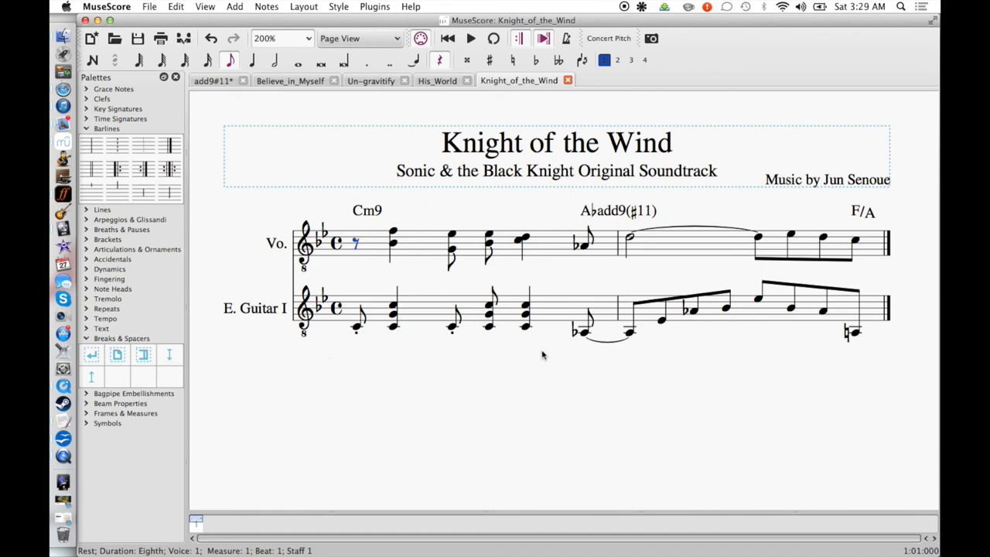
mouse_move(582, 286)
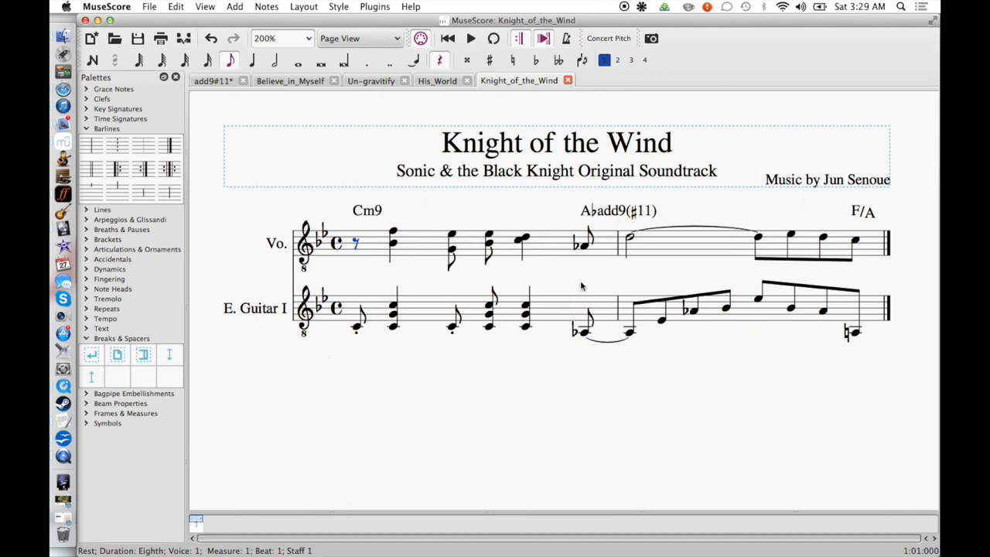
mouse_move(732, 353)
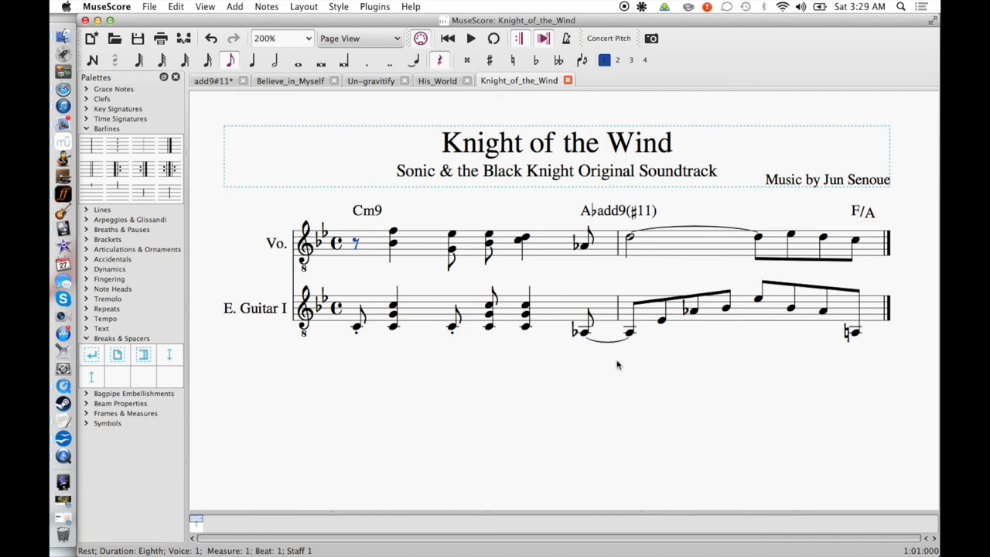
mouse_move(574, 354)
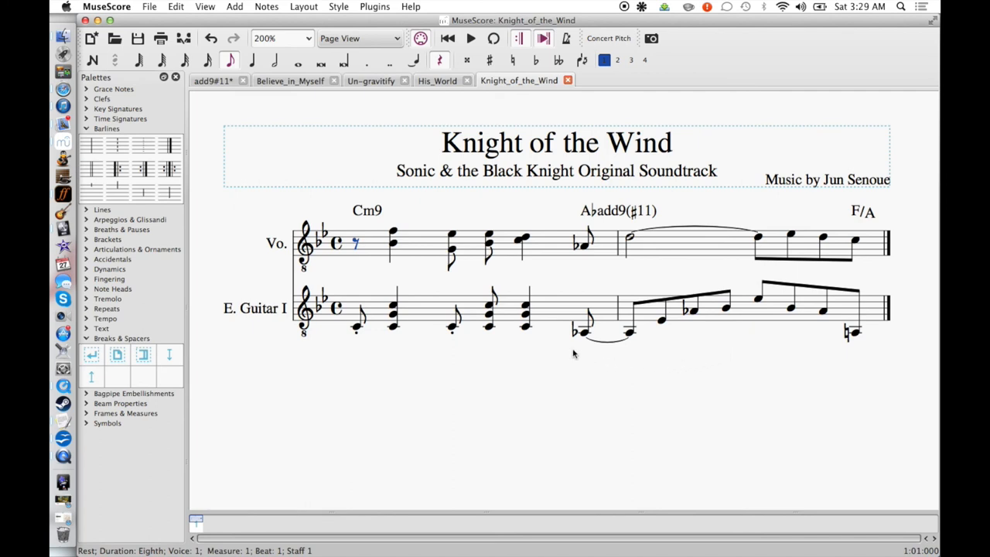
mouse_move(641, 290)
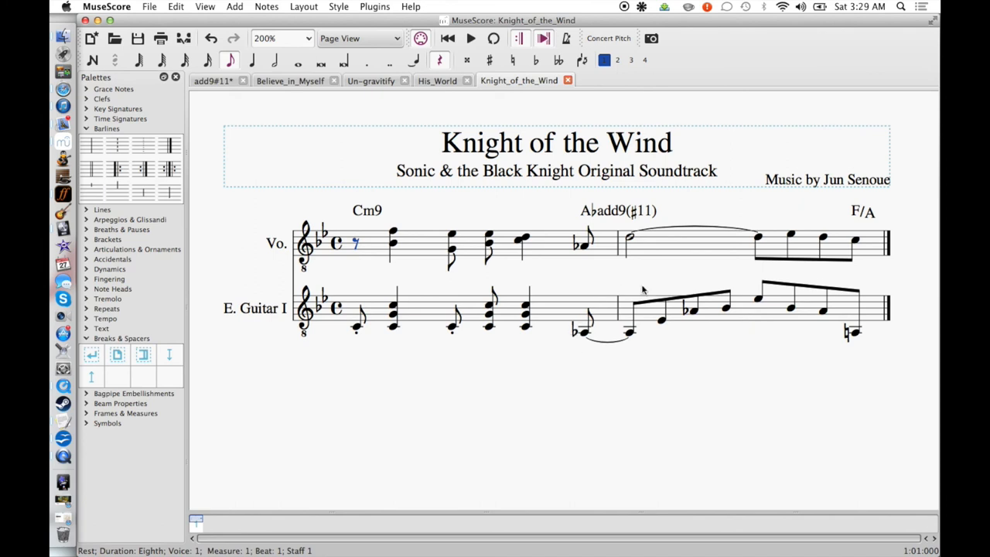
mouse_move(632, 285)
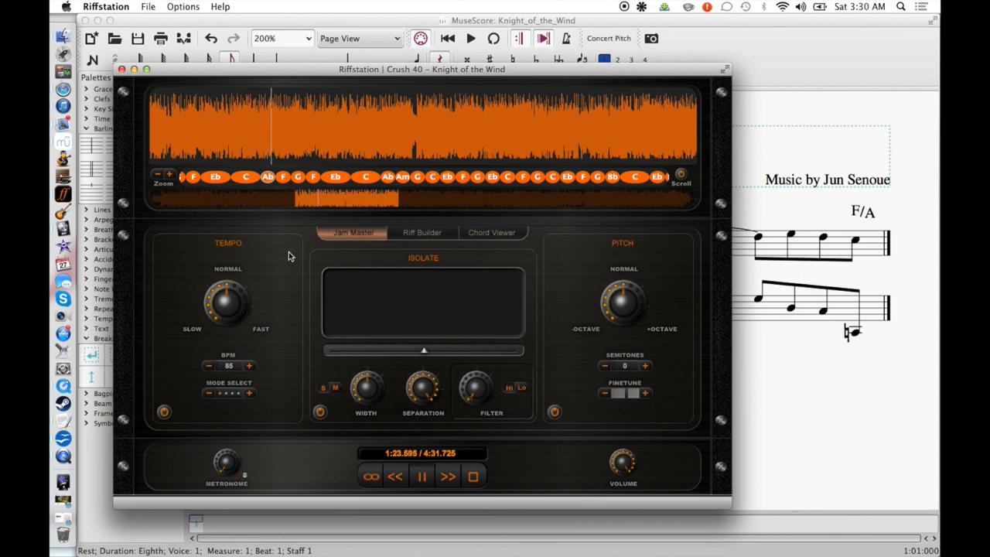
Stop Knight of the Wind, replay from about 1:20, and pause at 1:22.
left_click(422, 476)
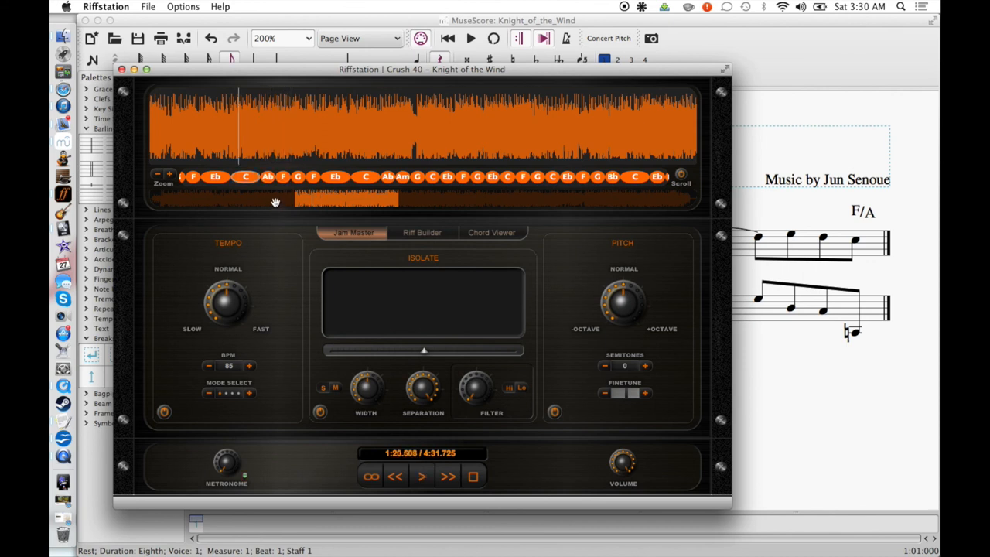
left_click(421, 476)
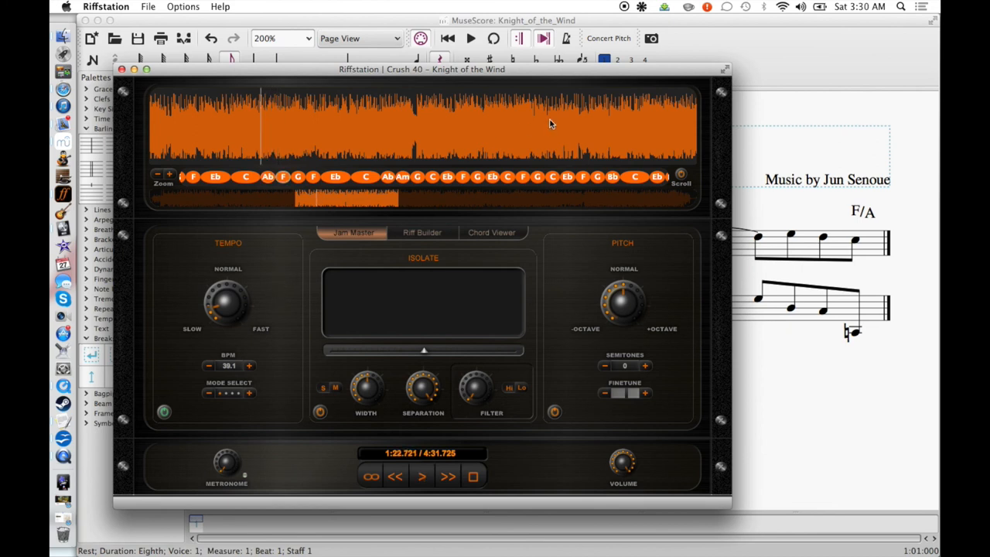
mouse_move(549, 149)
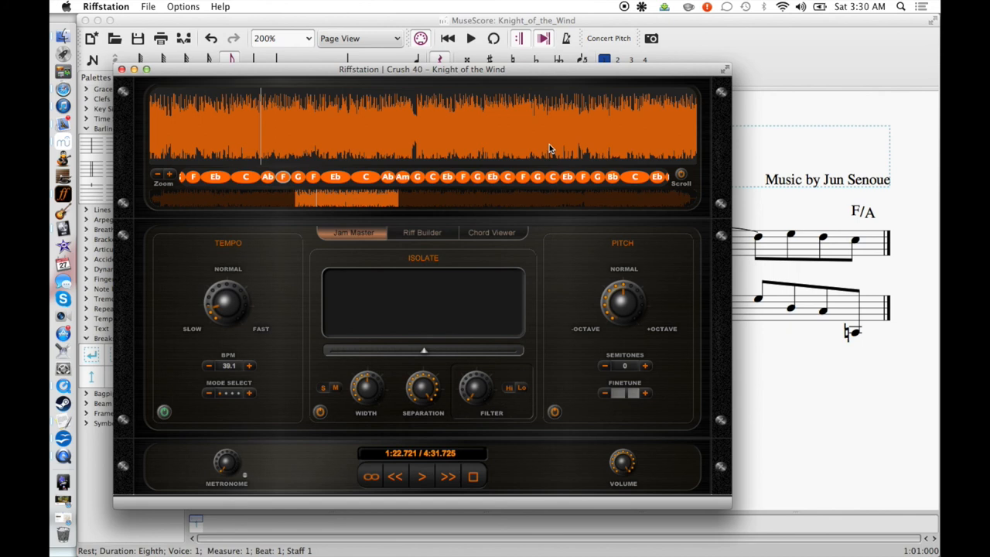
mouse_move(773, 92)
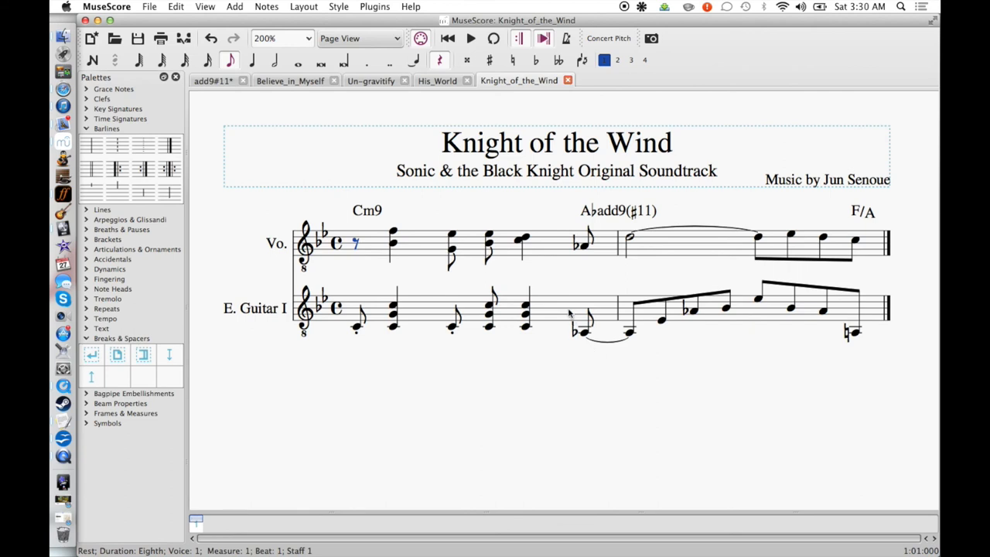
mouse_move(591, 280)
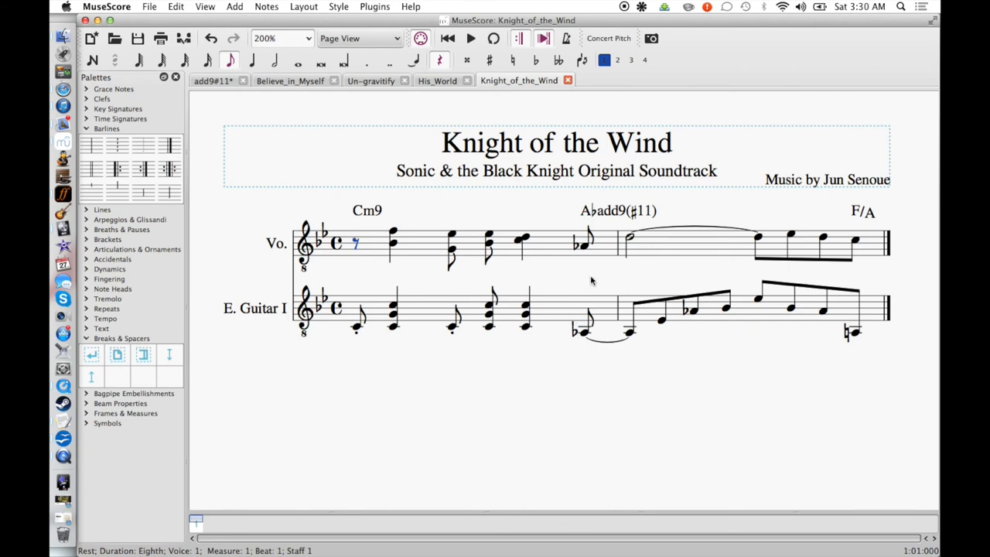
mouse_move(579, 218)
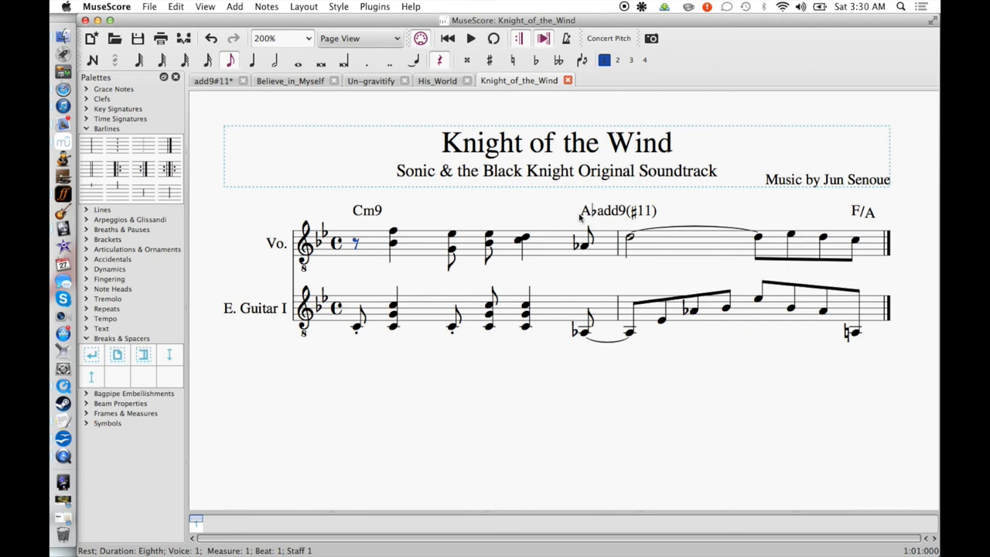
mouse_move(586, 276)
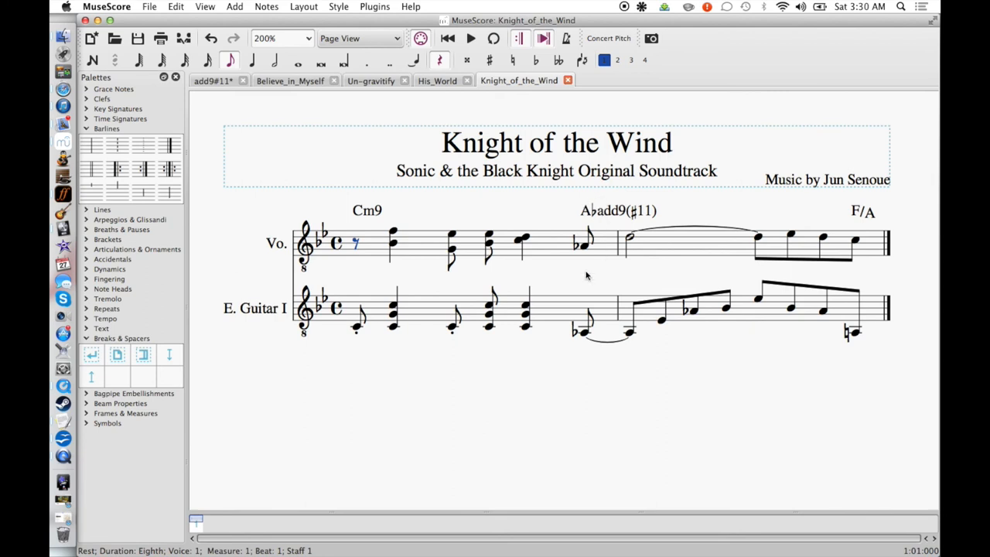
mouse_move(657, 349)
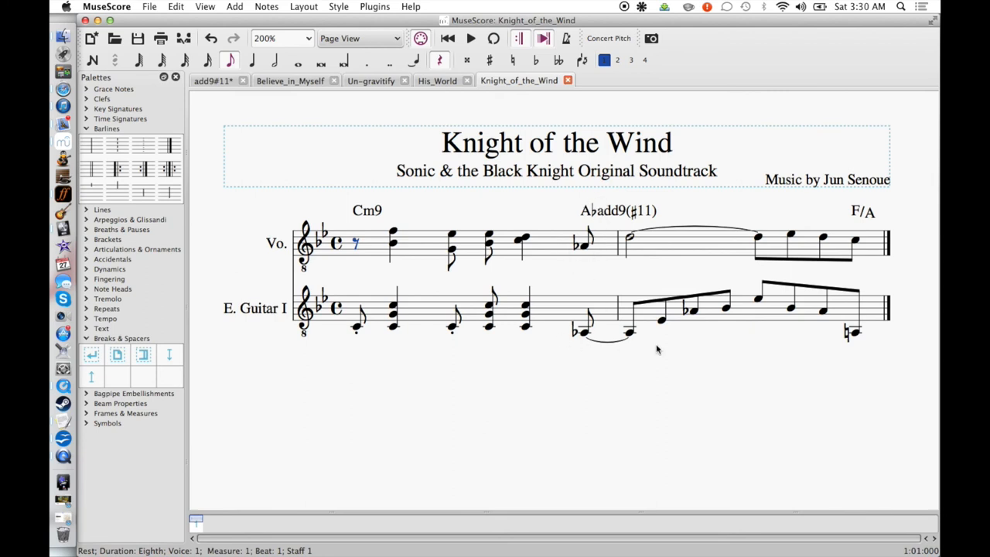
mouse_move(649, 354)
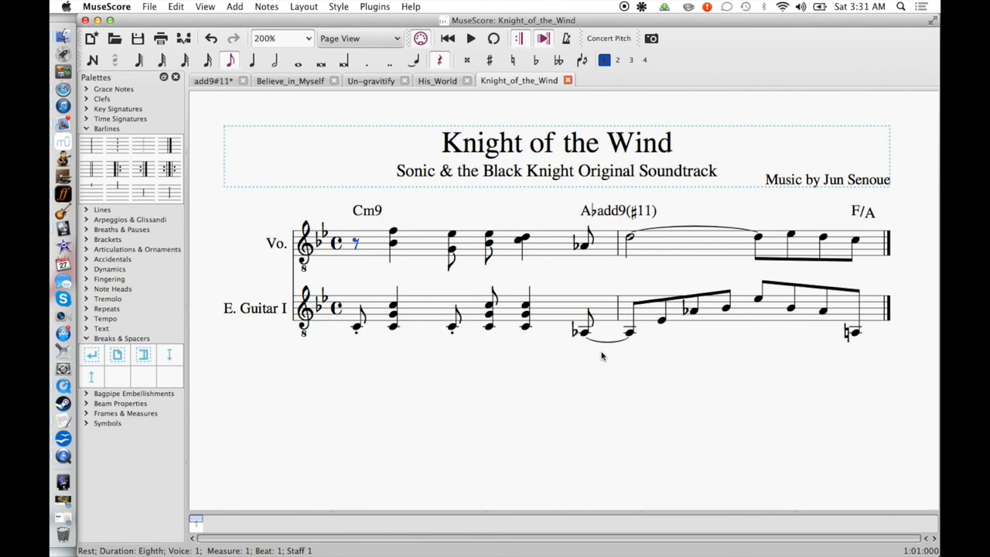
mouse_move(582, 352)
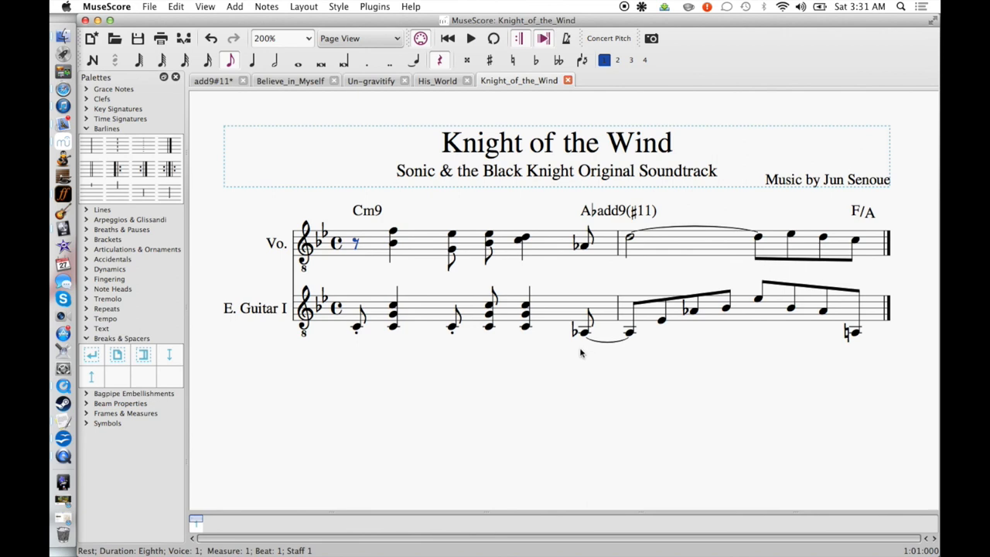